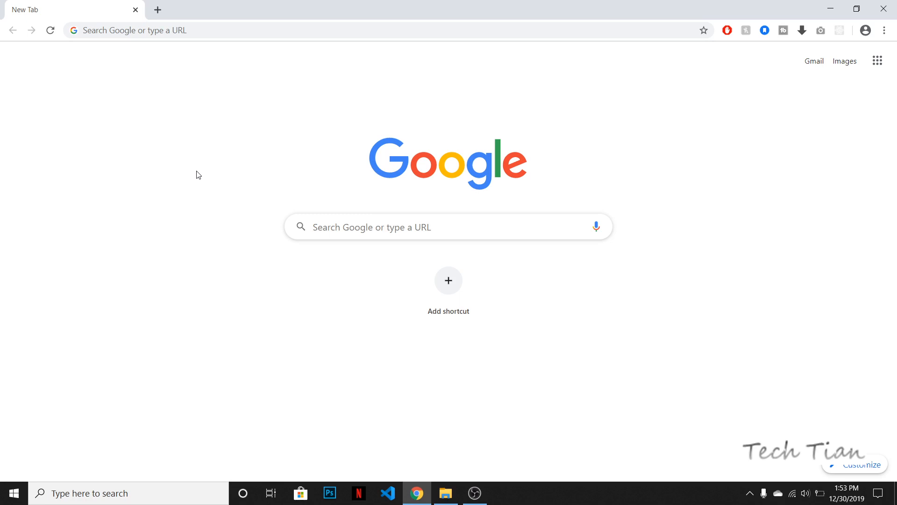
{"action": "mouse_move", "coordinate": [191, 188]}
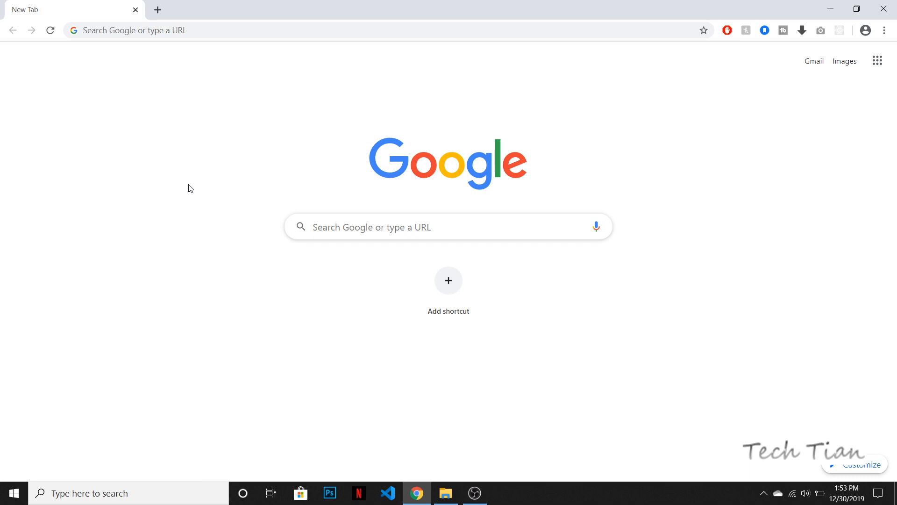
- Search 'bootstrap' from the Chrome new tab to reach getbootstrap.com
{"action": "type", "text": "bootstrap.com"}
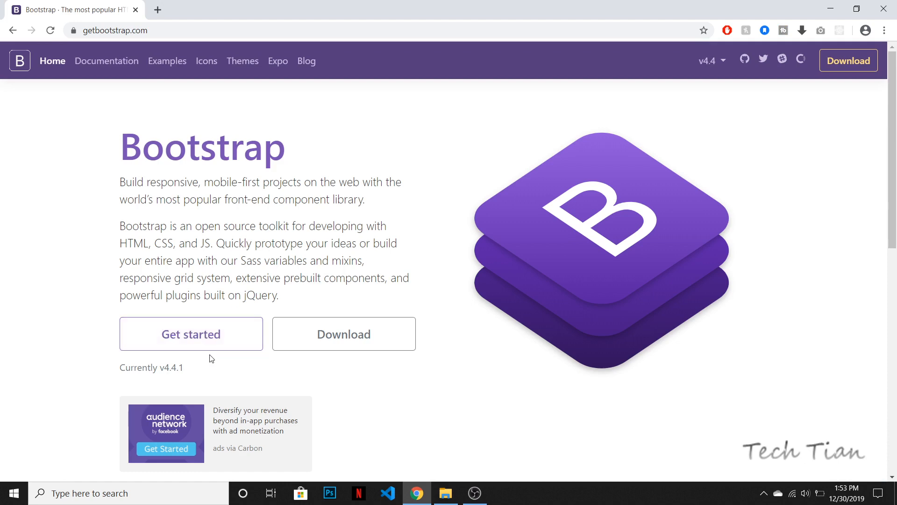
- Go to the Bootstrap Introduction docs and bring the Quick start CSS and JS snippets into view
{"action": "left_click", "coordinate": [190, 334]}
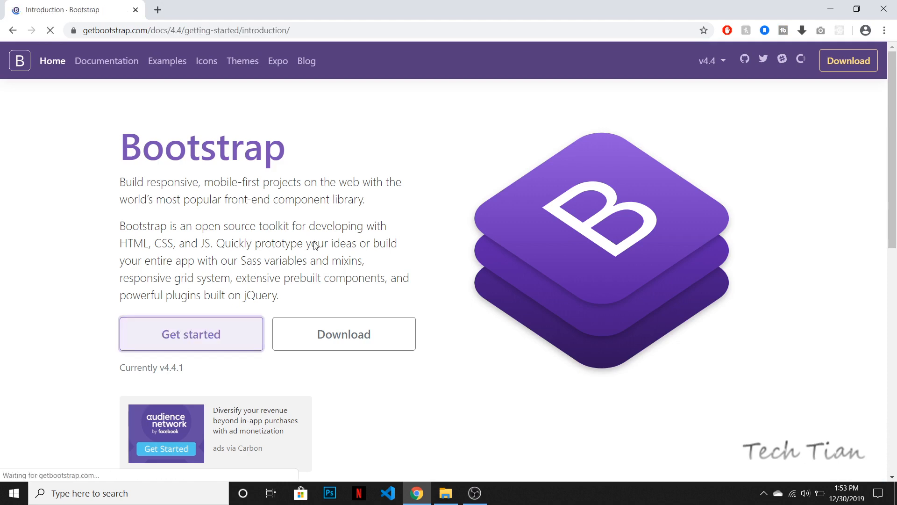
{"action": "left_click", "coordinate": [190, 333]}
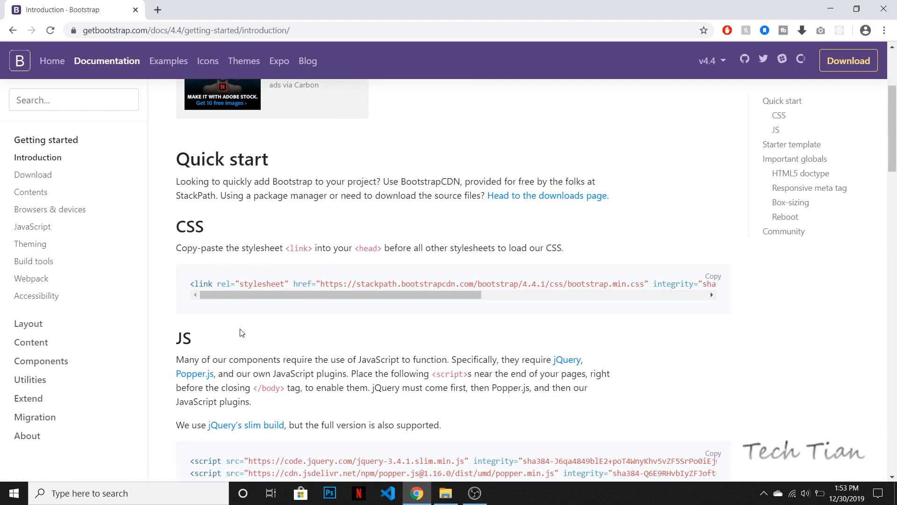
{"action": "scroll", "scroll_direction": "down", "scroll_amount": 3}
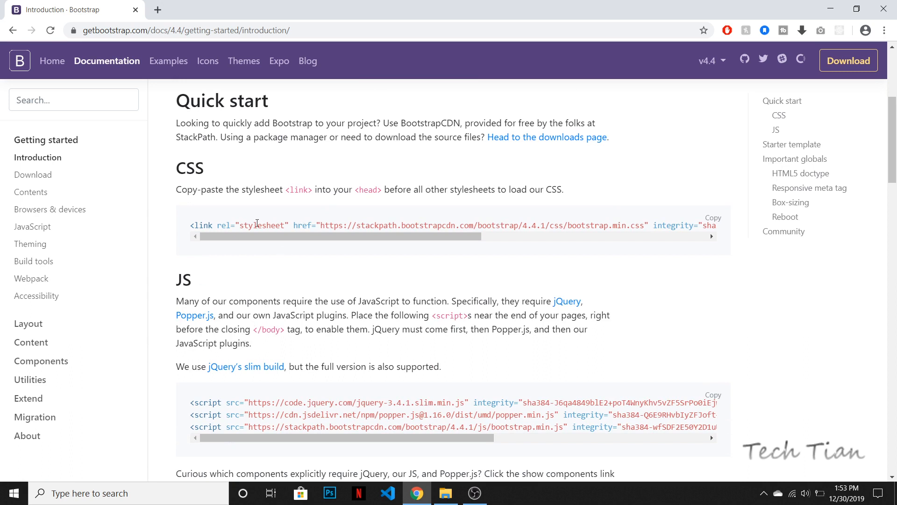
{"action": "mouse_move", "coordinate": [268, 399]}
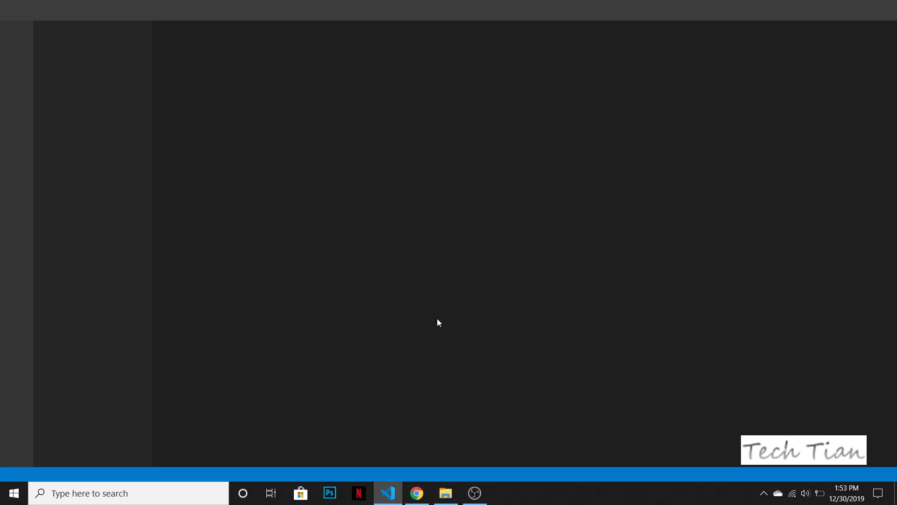
- Create index.html in the Owlcarousel folder with an html:5 skeleton and the Bootstrap CSS link
{"action": "left_click", "coordinate": [388, 494]}
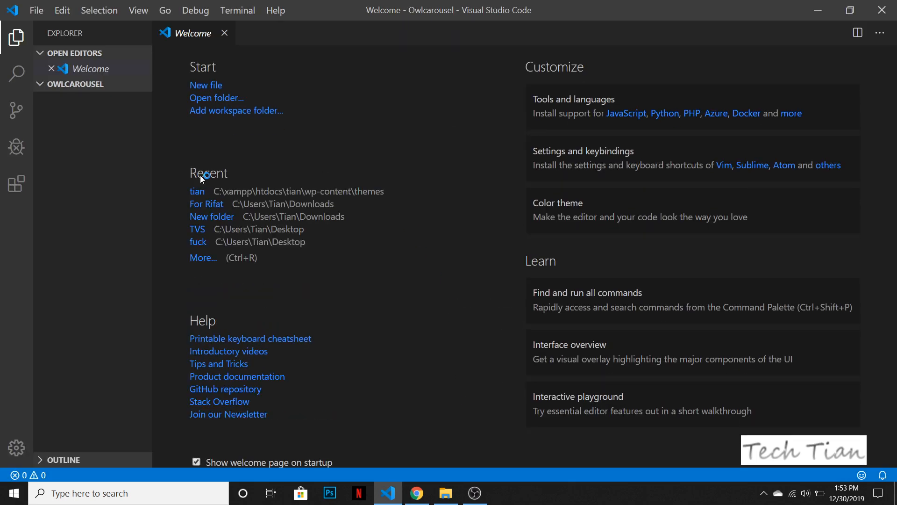
{"action": "left_click", "coordinate": [84, 84]}
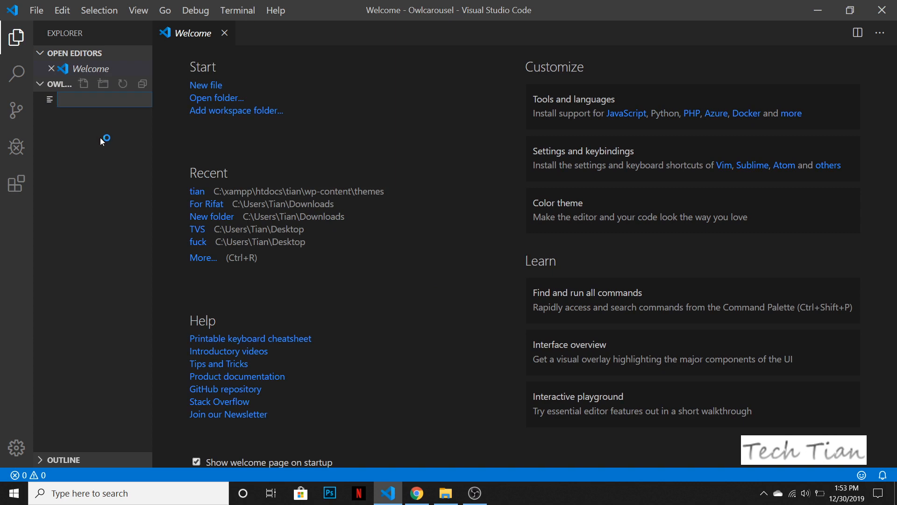
{"action": "type", "text": "index."}
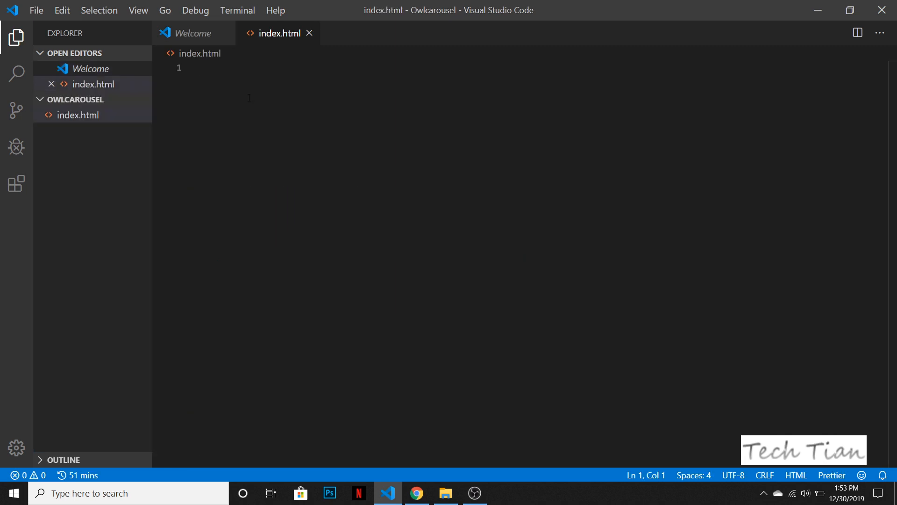
{"action": "type", "text": "html:"}
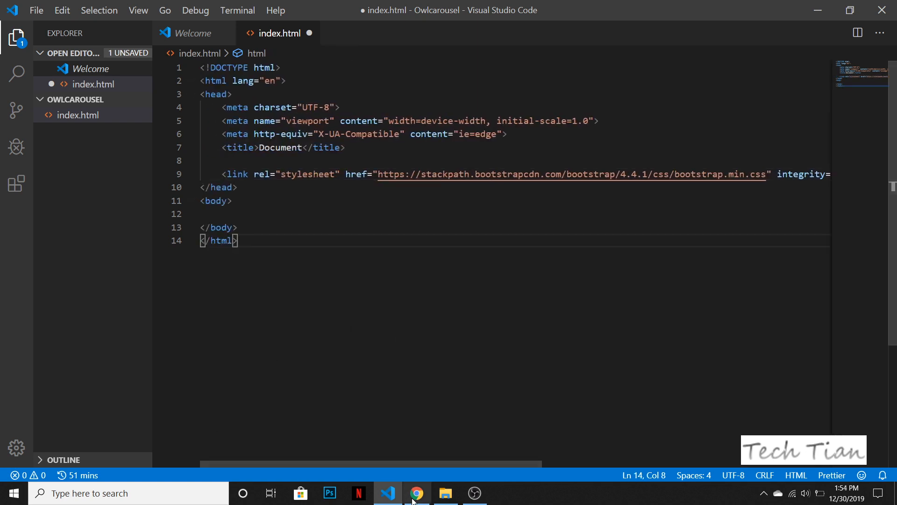
- Copy the Bootstrap jQuery, Popper.js and JS script tags into index.html's body and save
{"action": "left_click", "coordinate": [417, 493]}
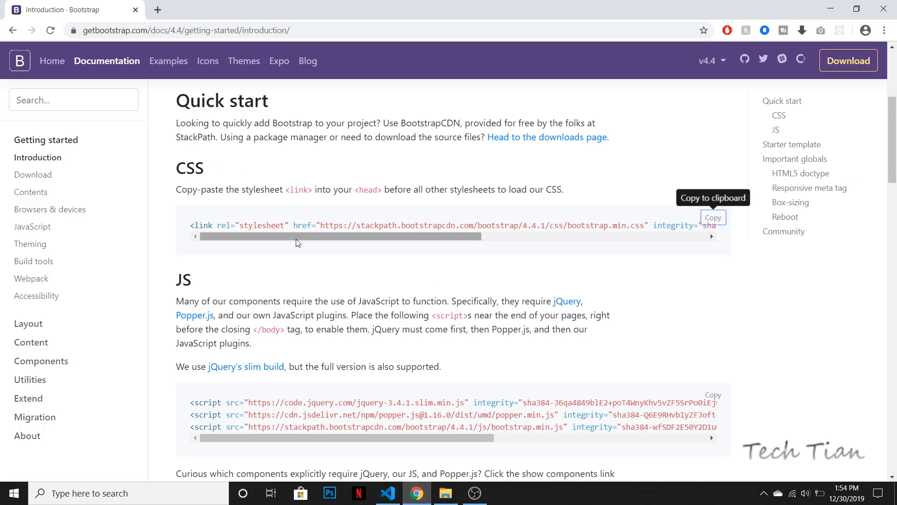
{"action": "mouse_move", "coordinate": [698, 351]}
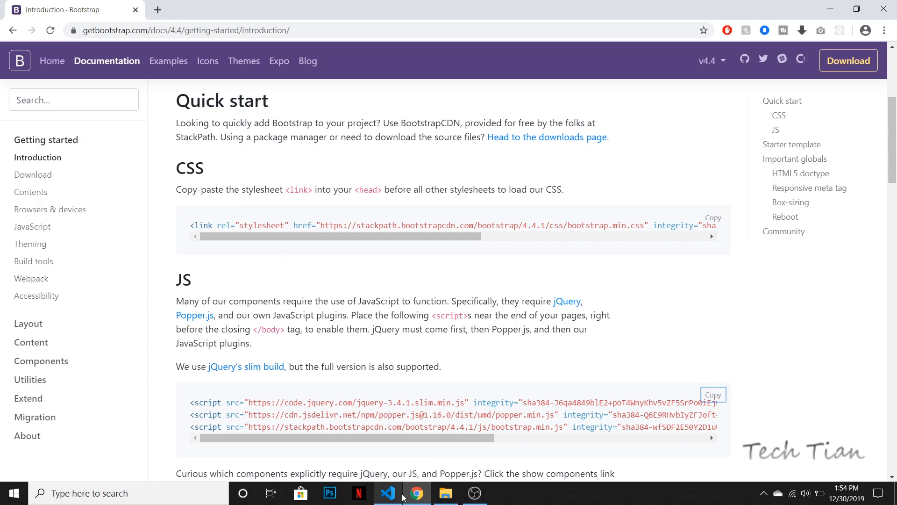
{"action": "left_click", "coordinate": [387, 494]}
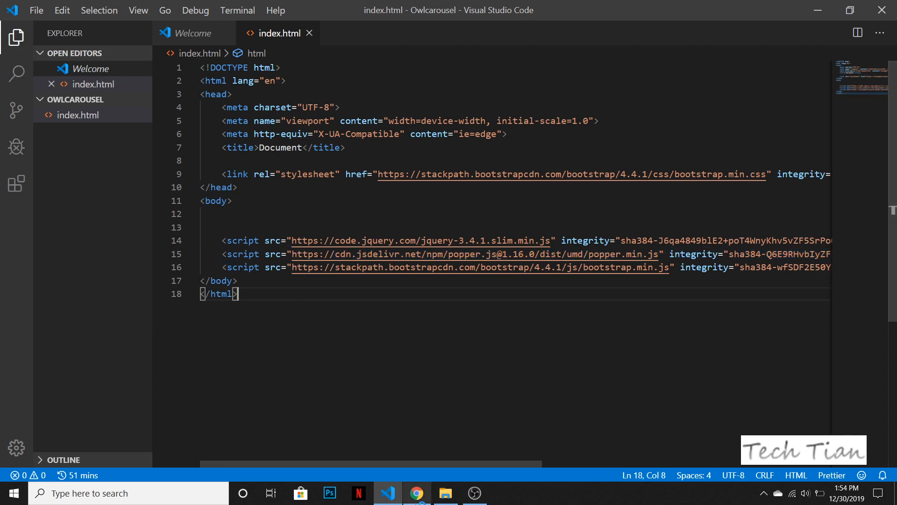
- Search Google for 'owl carousel' and open the Owl Carousel 2 site
{"action": "left_click", "coordinate": [417, 493]}
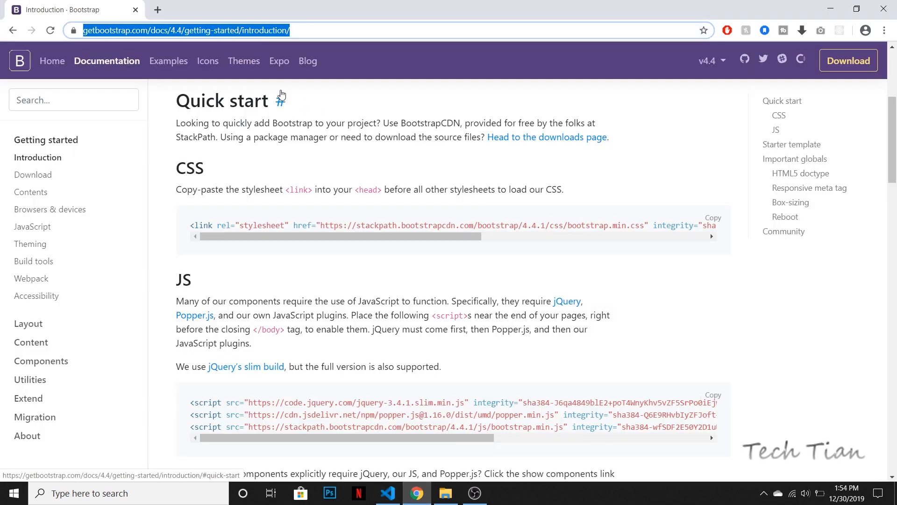
{"action": "type", "text": "owl carousel"}
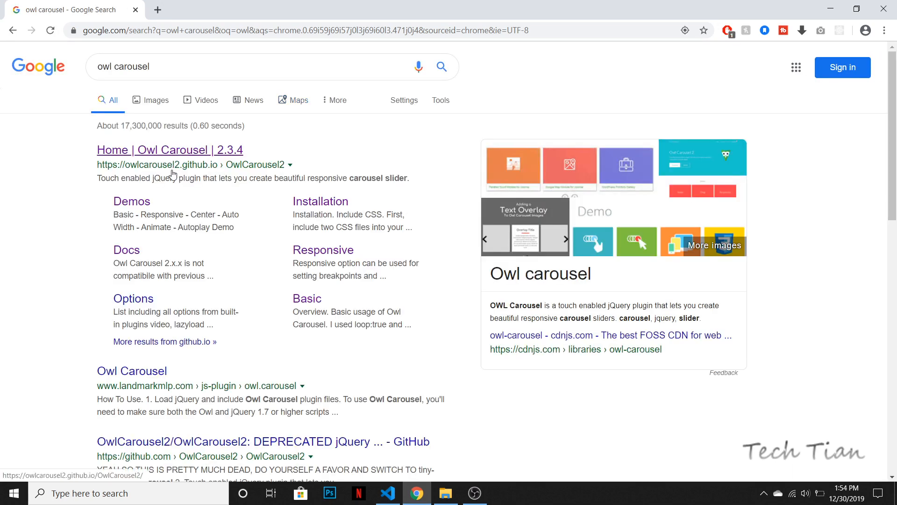
{"action": "mouse_move", "coordinate": [162, 174]}
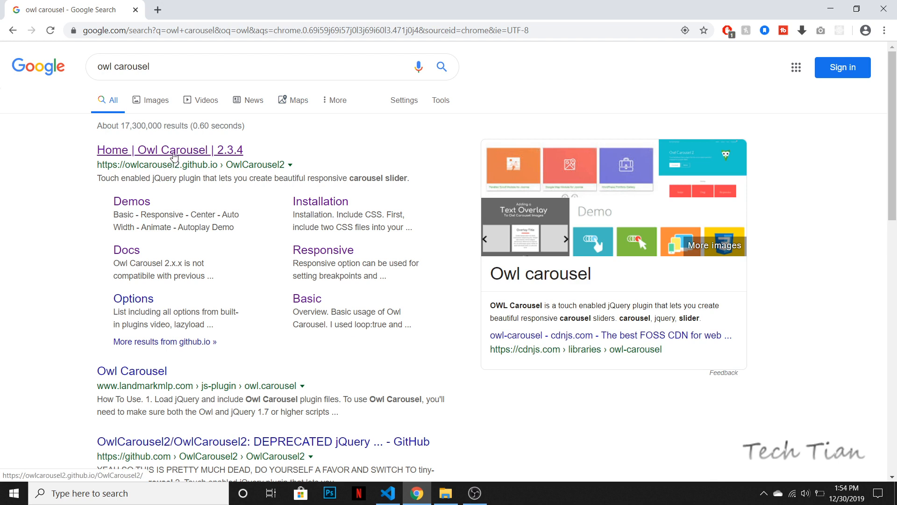
{"action": "left_click", "coordinate": [169, 150]}
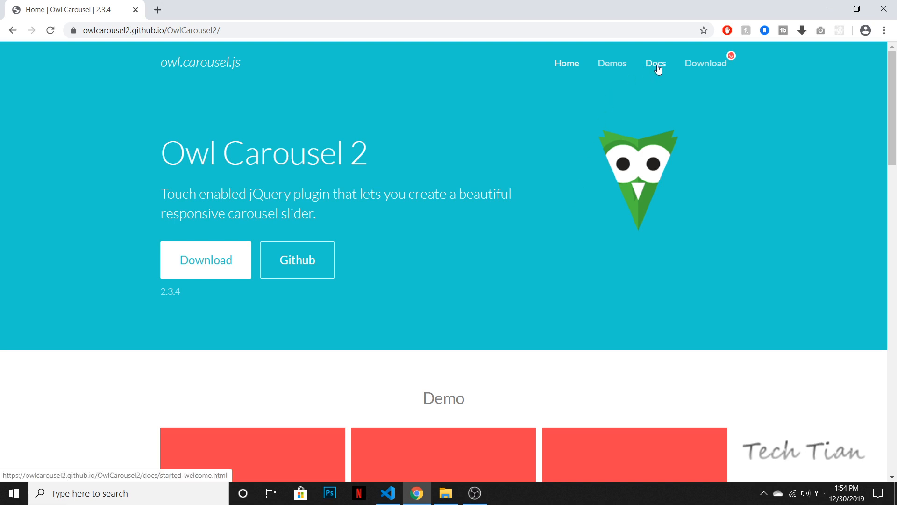
- Go to Docs > Installation and select the two Include CSS link lines
{"action": "left_click", "coordinate": [656, 63]}
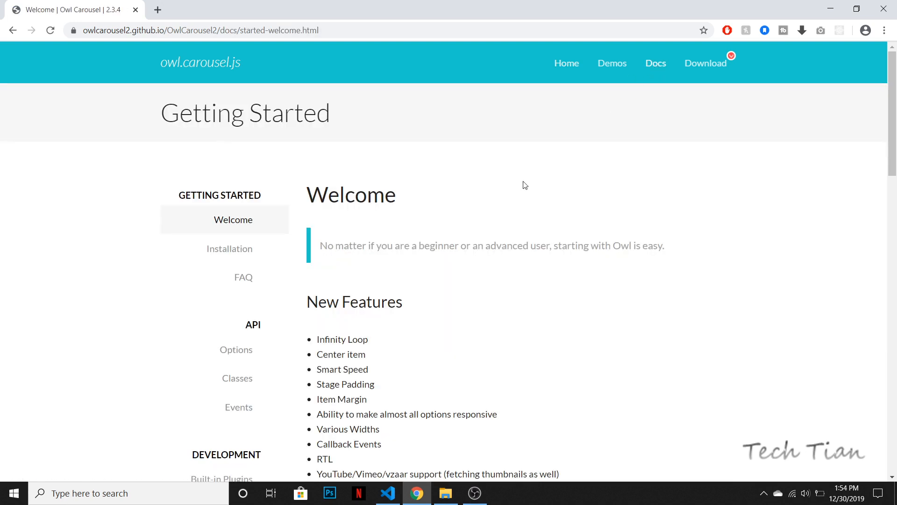
{"action": "left_click", "coordinate": [230, 248]}
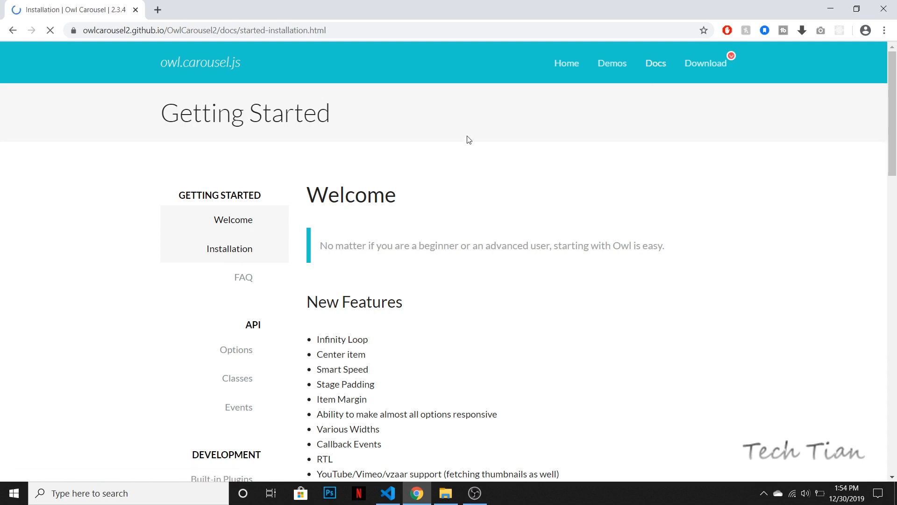
{"action": "left_click", "coordinate": [230, 248]}
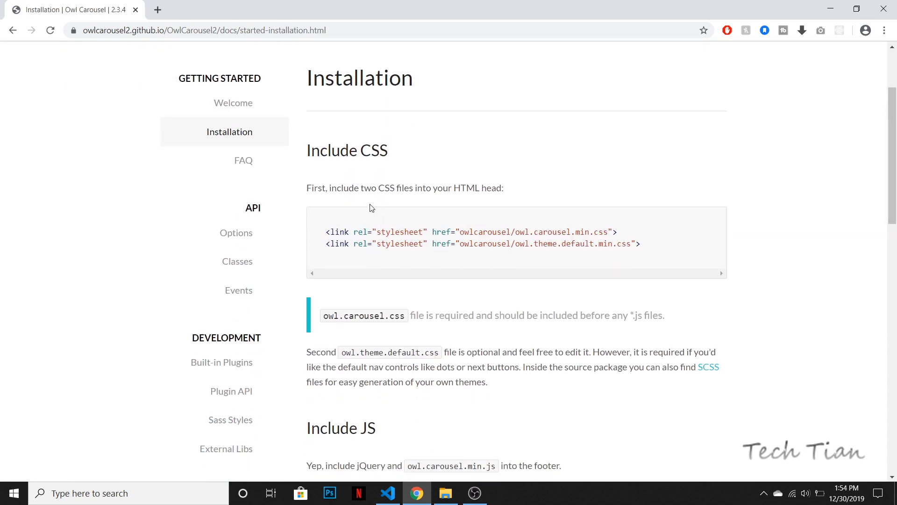
{"action": "mouse_move", "coordinate": [643, 249]}
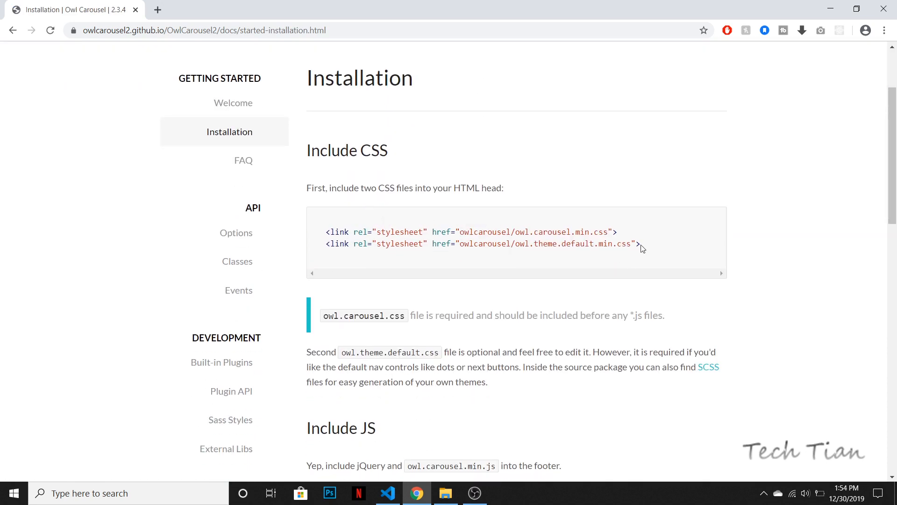
{"action": "left_click_drag", "start_coordinate": [326, 232], "coordinate": [641, 243]}
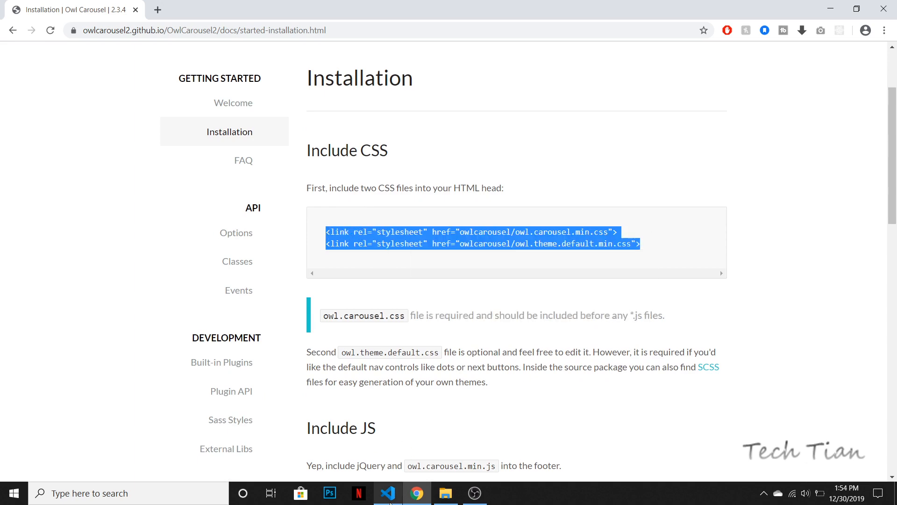
- Paste the owl.carousel.min.css and owl.theme.default.min.css links below Bootstrap's in the head and save
{"action": "left_click", "coordinate": [387, 494]}
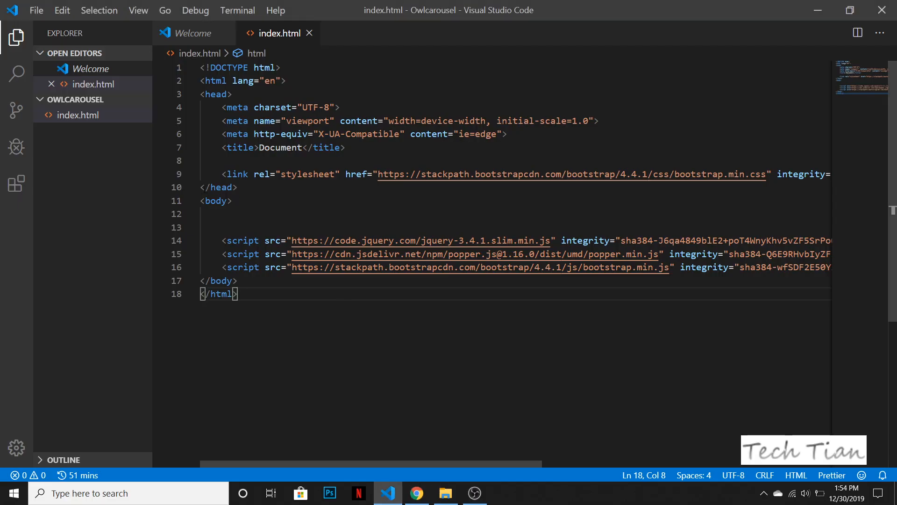
{"action": "key", "text": "Enter"}
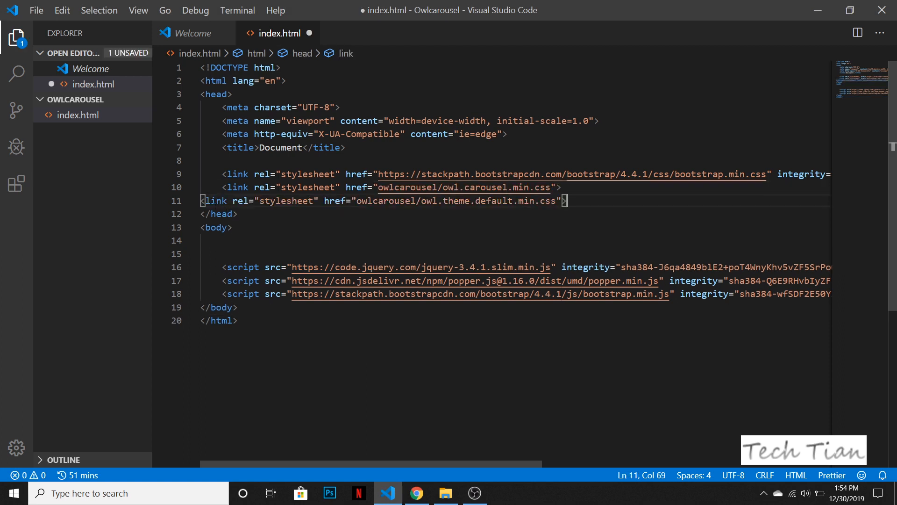
{"action": "key", "text": "ctrl+s"}
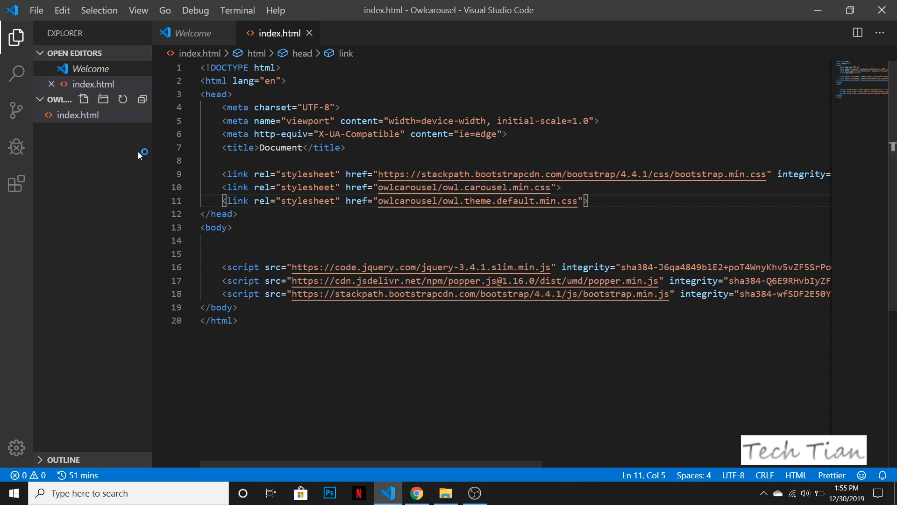
{"action": "left_click", "coordinate": [417, 492]}
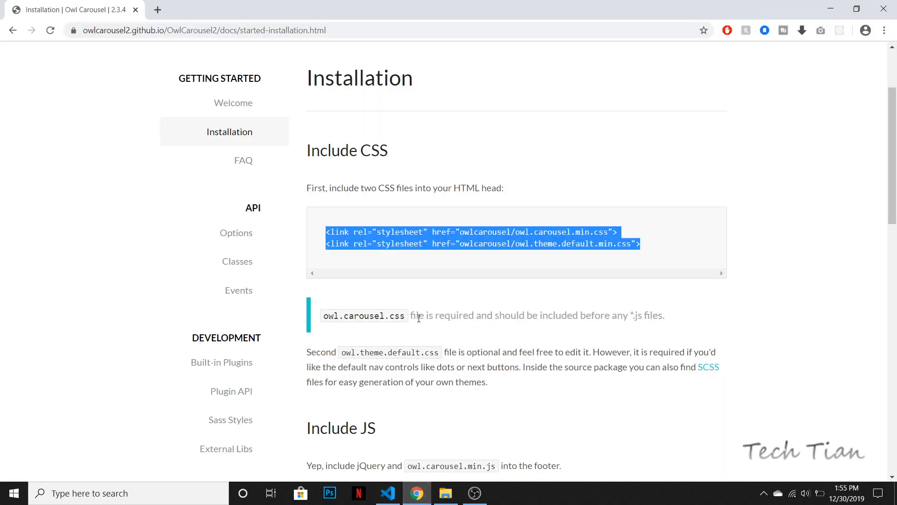
{"action": "scroll", "scroll_direction": "down", "scroll_amount": 3}
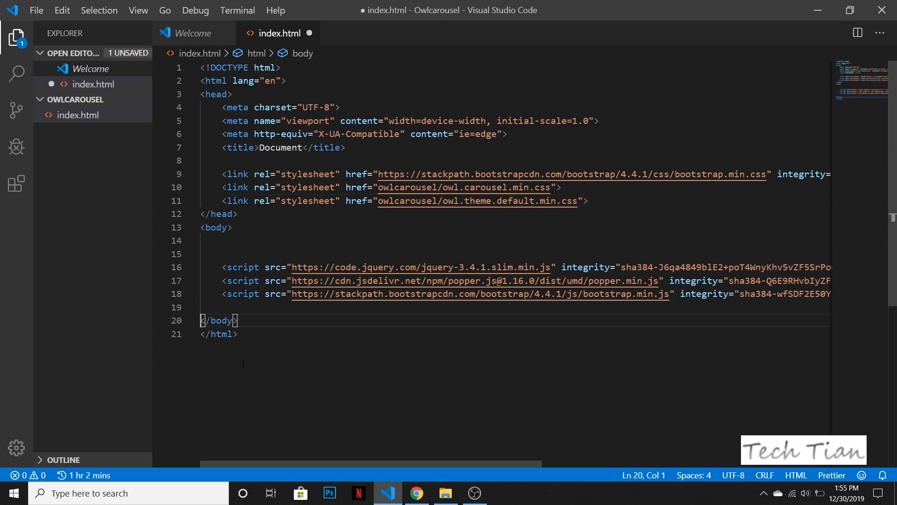
- Add the owlcarousel/owl.carousel.min.js script tag and create an owlcarousel folder in the project
{"action": "type", "text": "<script src=\"owlcarousel/owl.carousel.min.js\"></script>"}
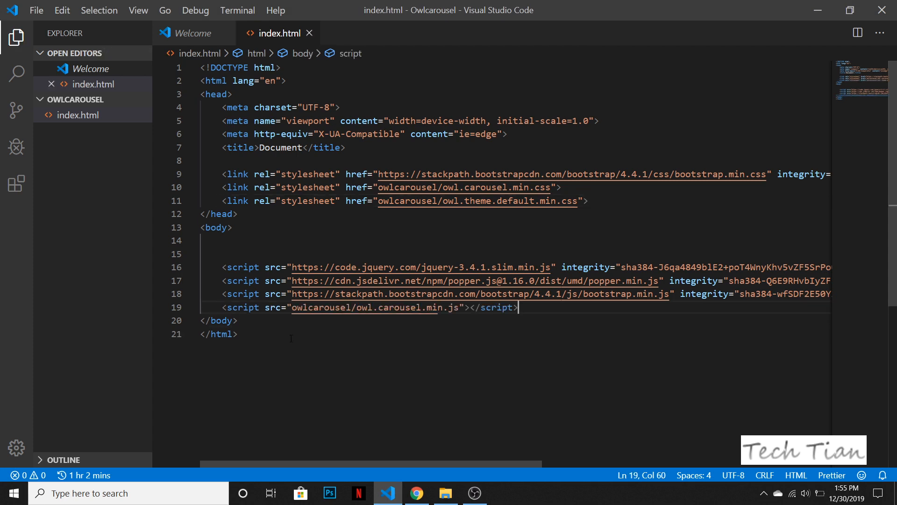
{"action": "double_click", "coordinate": [408, 187]}
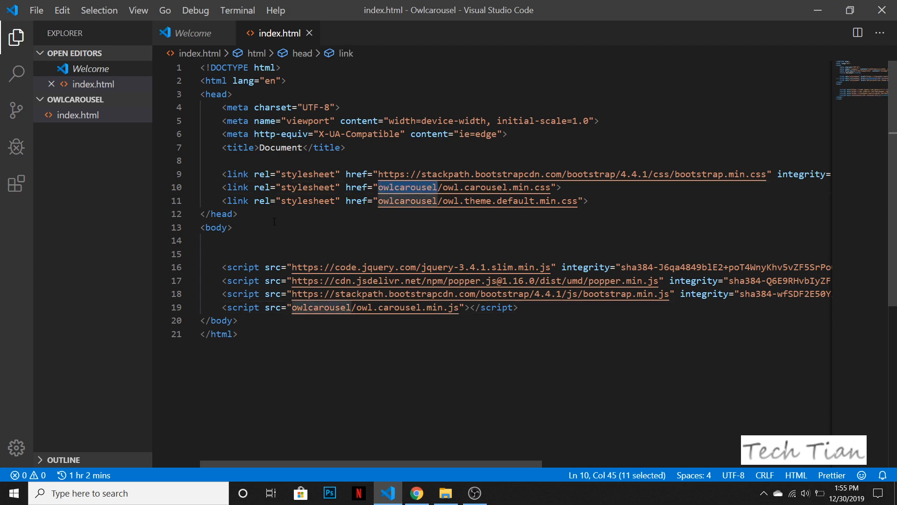
{"action": "left_click", "coordinate": [84, 99]}
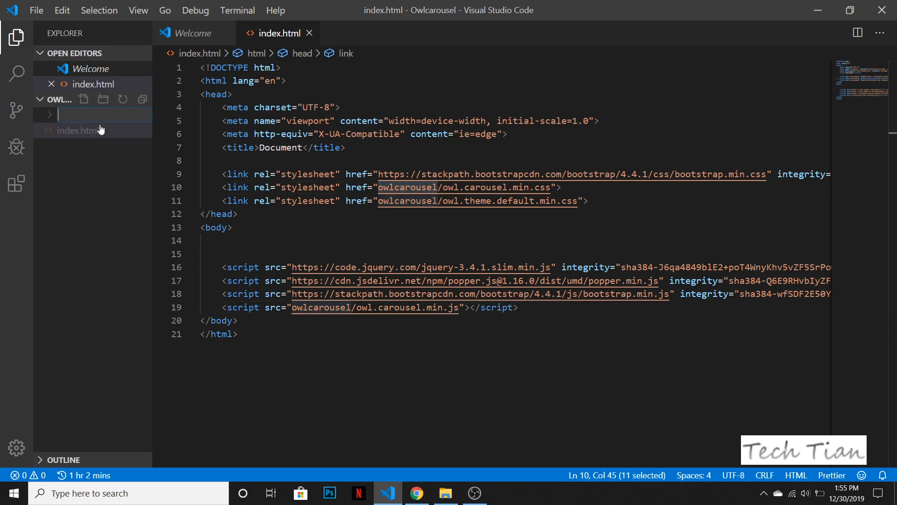
{"action": "type", "text": "owlcarousel"}
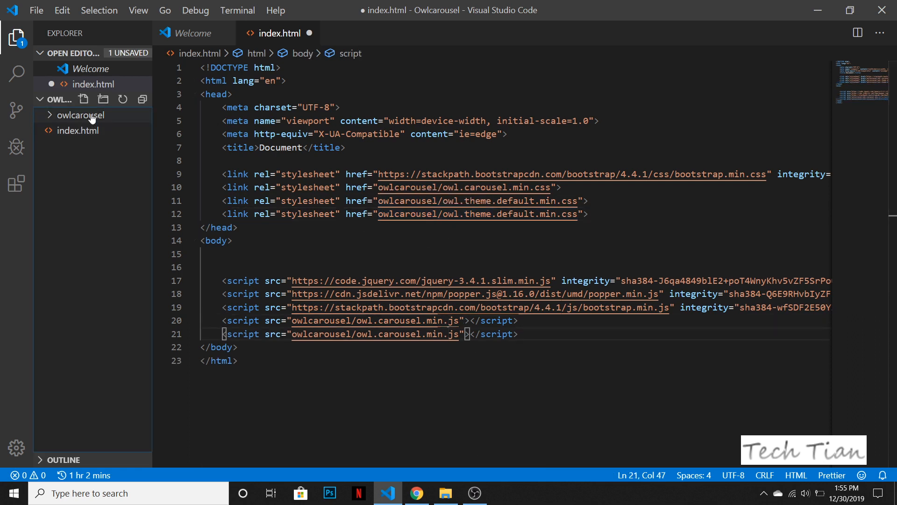
- Create style.css and main.js files and close the Welcome page
{"action": "type", "text": "sty"}
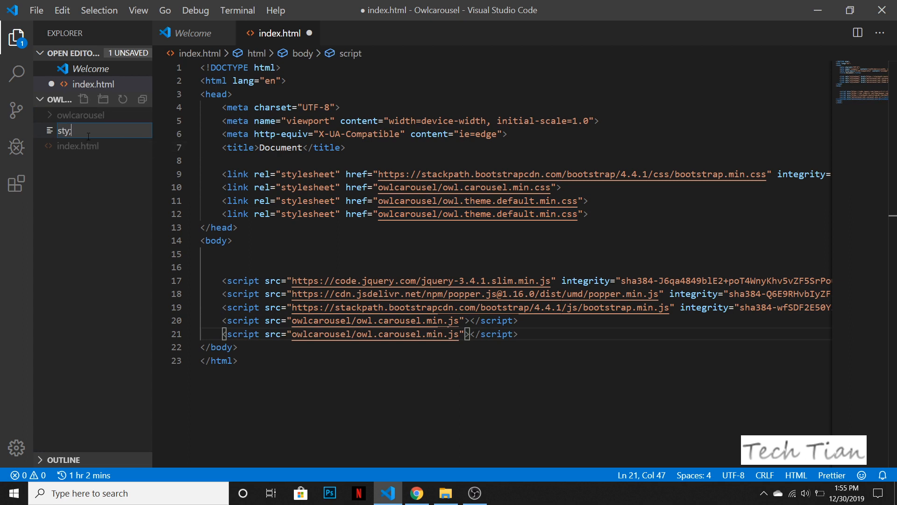
{"action": "key", "text": "Enter"}
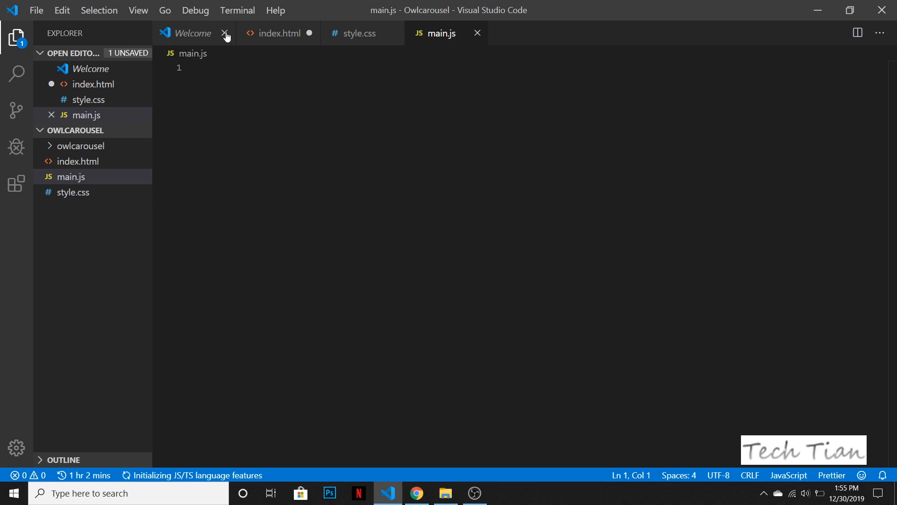
{"action": "left_click", "coordinate": [225, 34]}
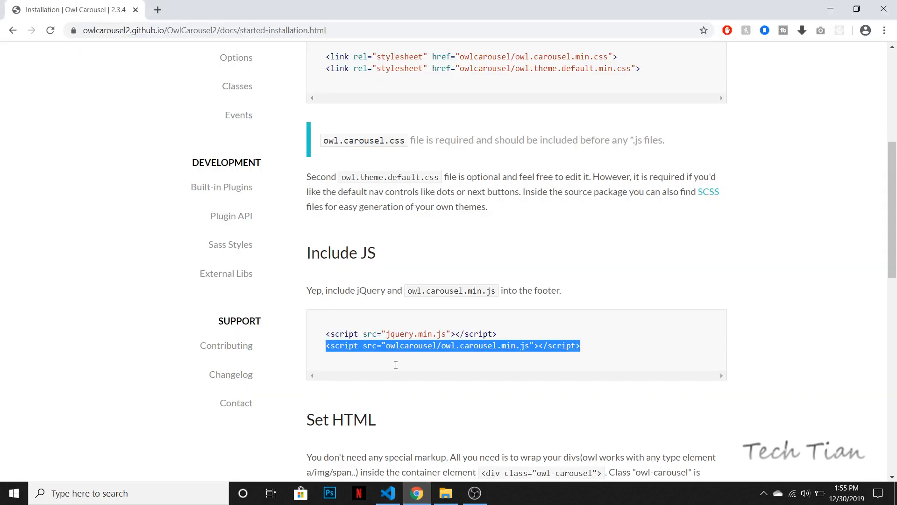
- Download the OwlCarousel2 2.3.4 zip from the site header and show it in the Downloads folder
{"action": "left_click", "coordinate": [388, 492]}
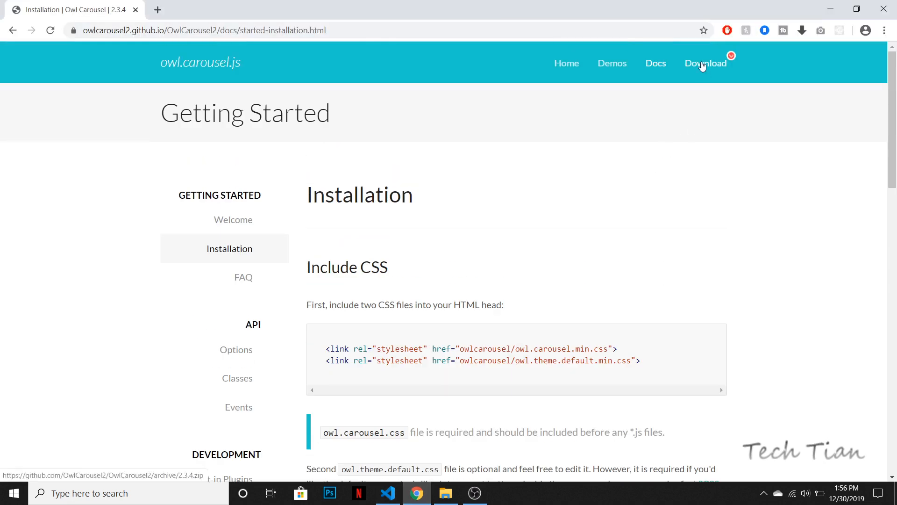
{"action": "left_click", "coordinate": [706, 63]}
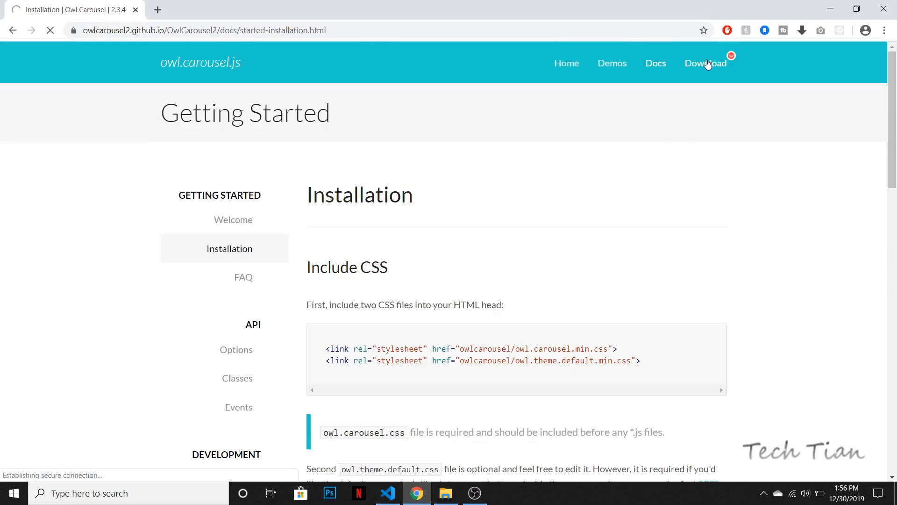
{"action": "left_click", "coordinate": [706, 64]}
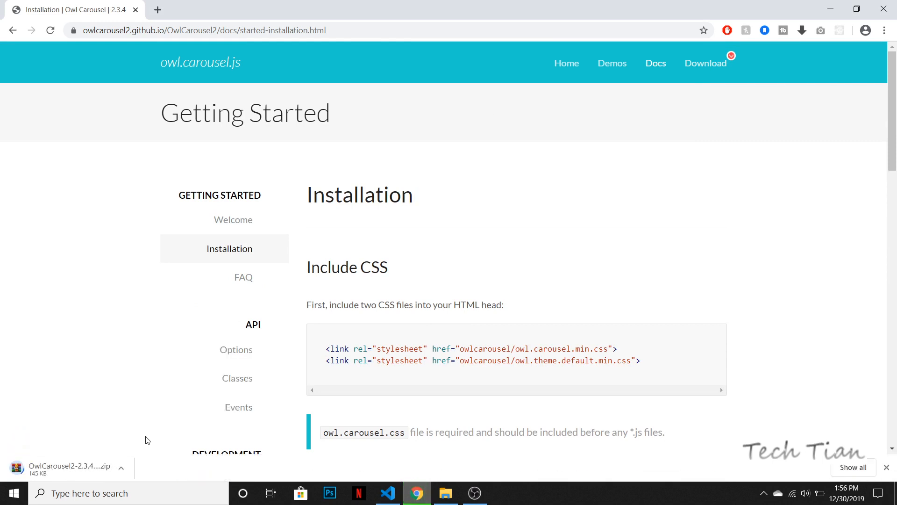
{"action": "mouse_move", "coordinate": [146, 427]}
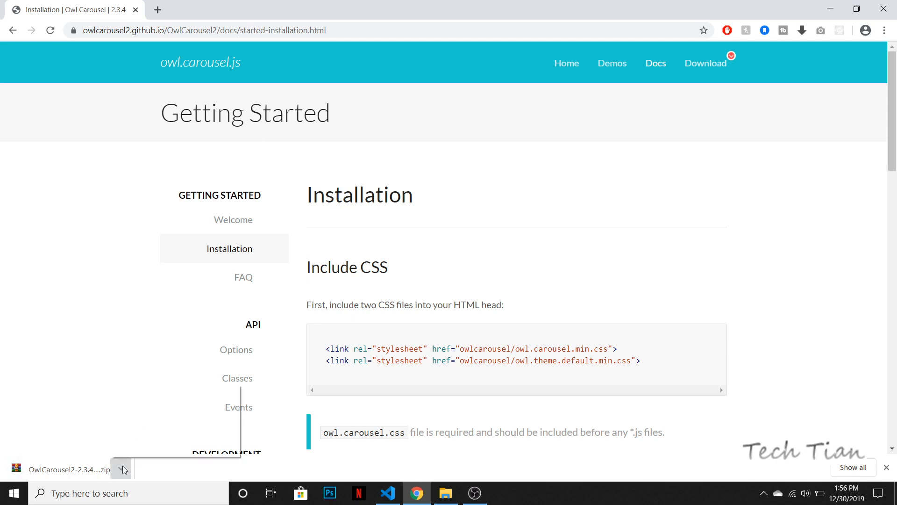
{"action": "left_click", "coordinate": [122, 469]}
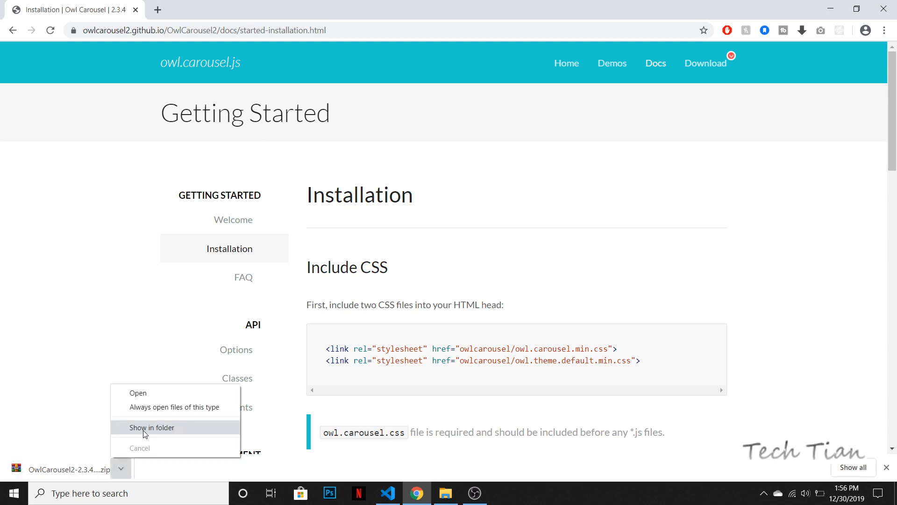
{"action": "left_click", "coordinate": [152, 427]}
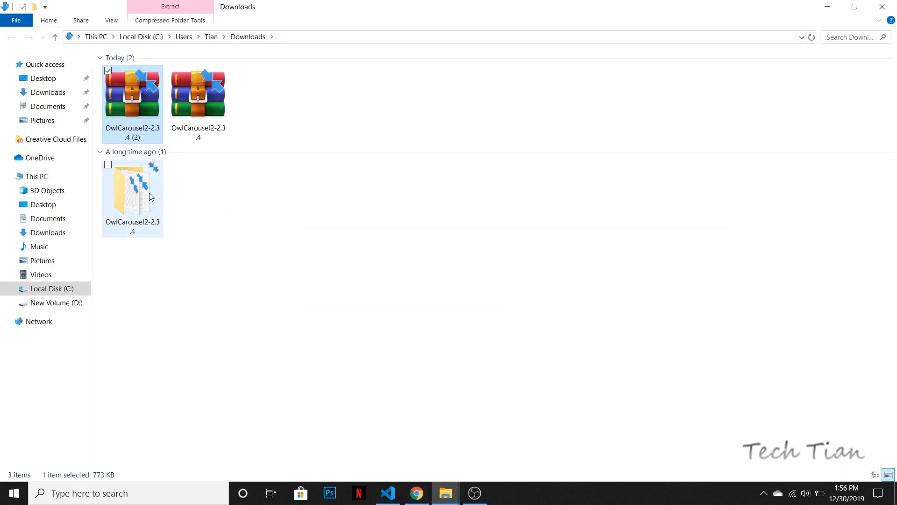
{"action": "mouse_move", "coordinate": [146, 198]}
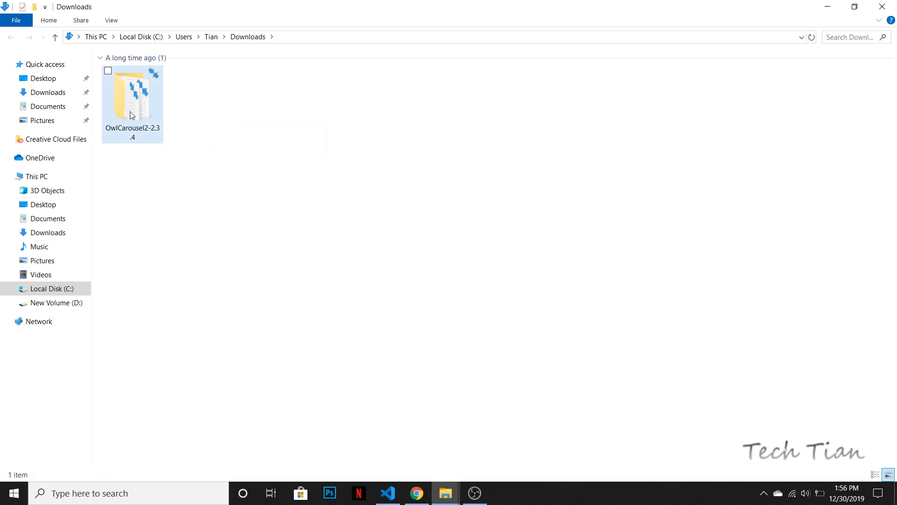
- Copy owl.carousel.min.css, owl.theme.default.min.css and owl.carousel.min.js from dist into the project's owlcarousel folder
{"action": "double_click", "coordinate": [132, 101]}
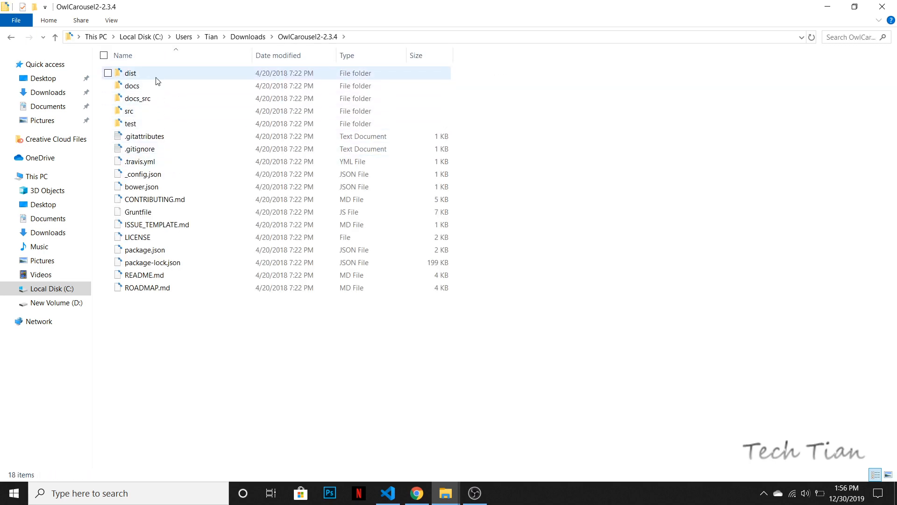
{"action": "double_click", "coordinate": [131, 73]}
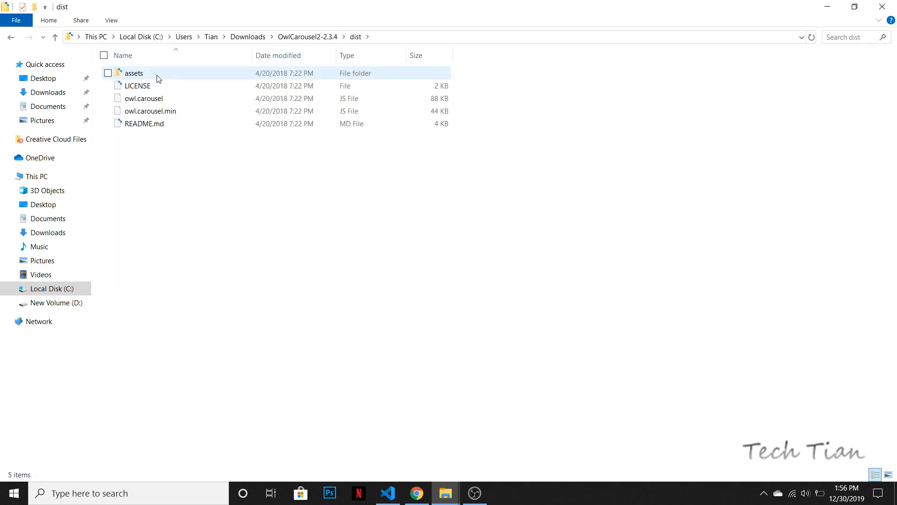
{"action": "double_click", "coordinate": [135, 73]}
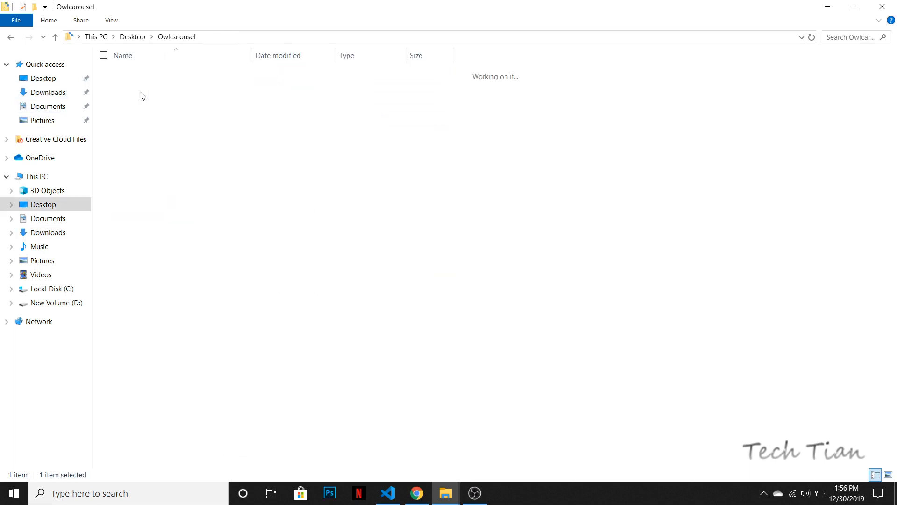
{"action": "double_click", "coordinate": [142, 95]}
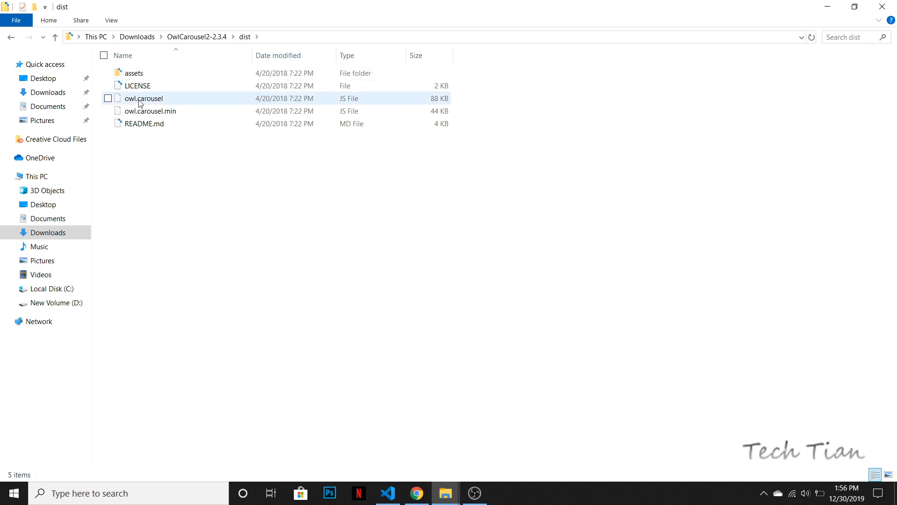
{"action": "left_click", "coordinate": [150, 110]}
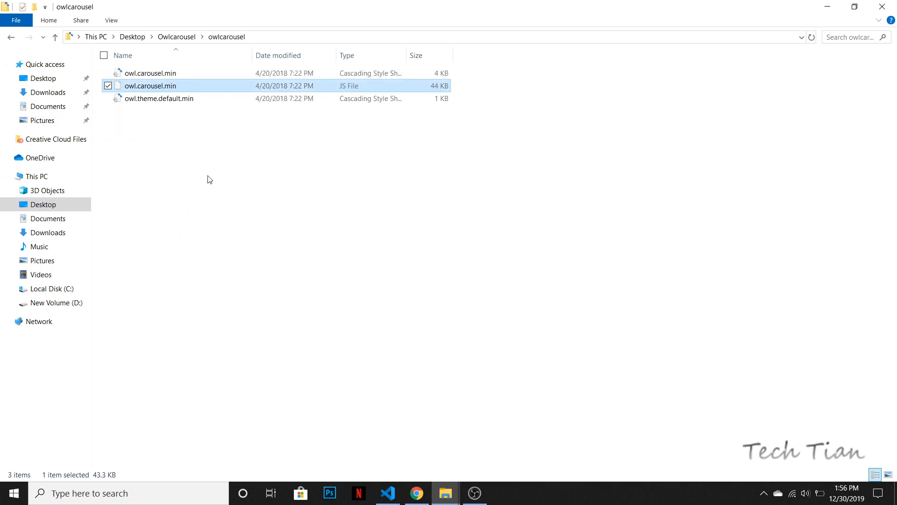
{"action": "left_click", "coordinate": [392, 375]}
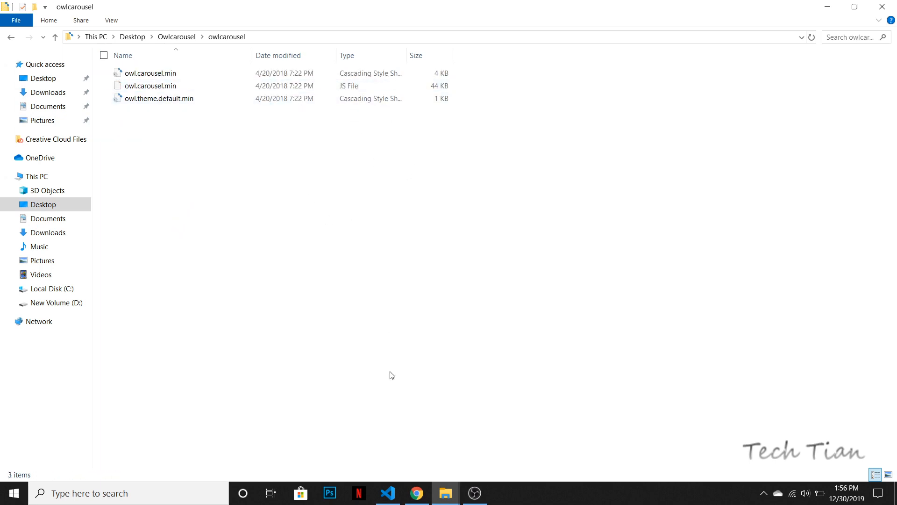
- Copy the Basic demo's twelve-item carousel markup from the Demos page and return to VS Code
{"action": "left_click", "coordinate": [417, 493]}
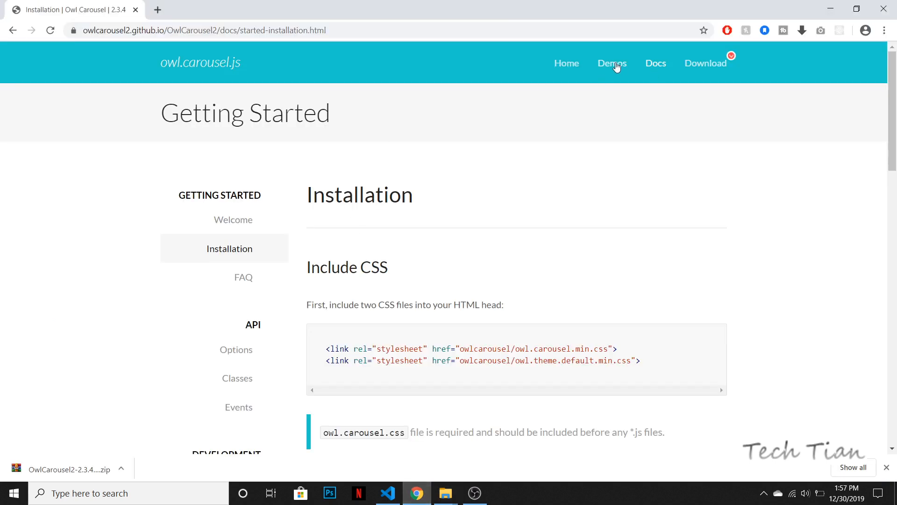
{"action": "left_click", "coordinate": [612, 63]}
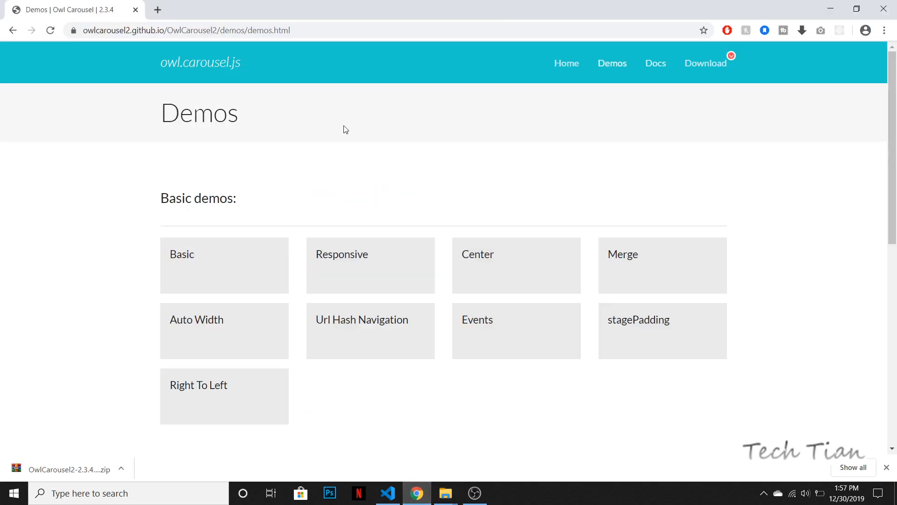
{"action": "mouse_move", "coordinate": [144, 227]}
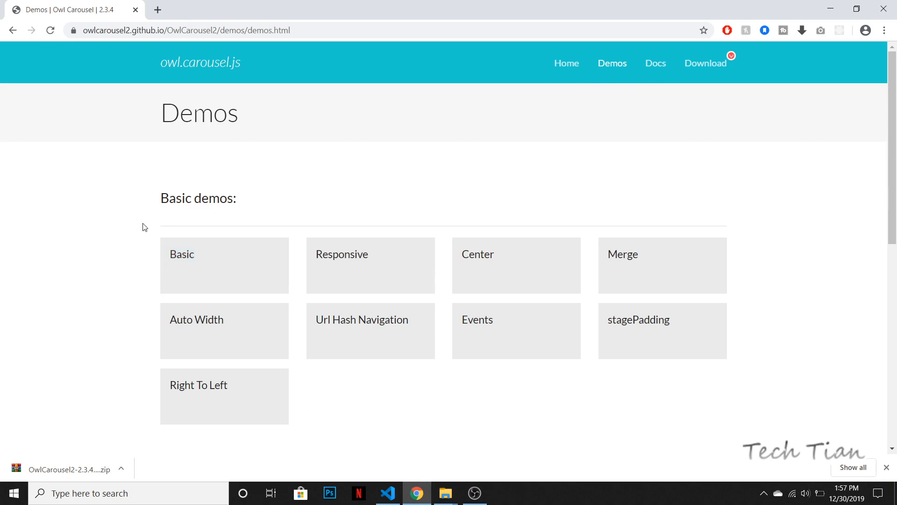
{"action": "left_click", "coordinate": [224, 266]}
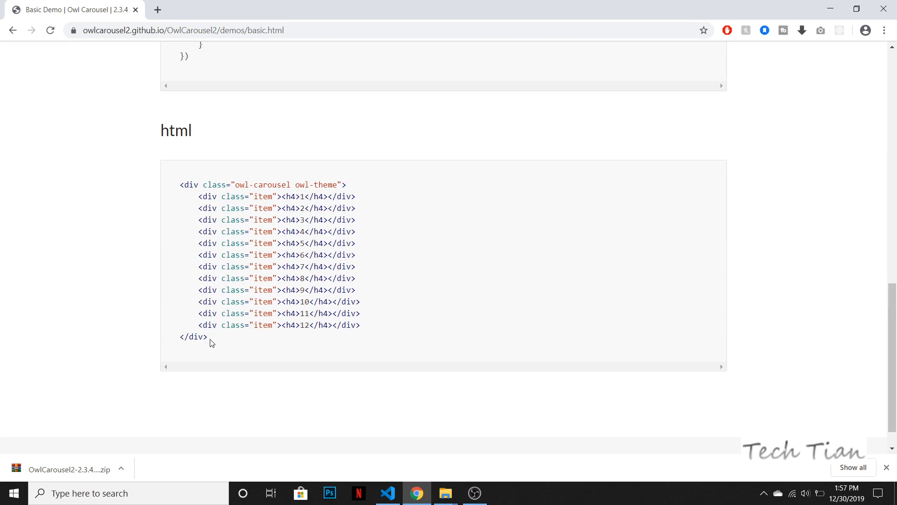
{"action": "left_click_drag", "start_coordinate": [180, 184], "coordinate": [208, 337]}
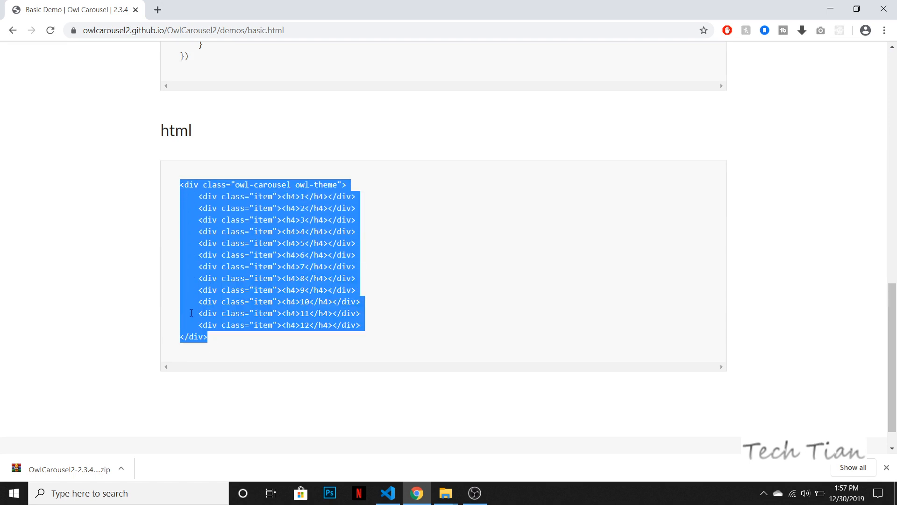
{"action": "left_click", "coordinate": [388, 494]}
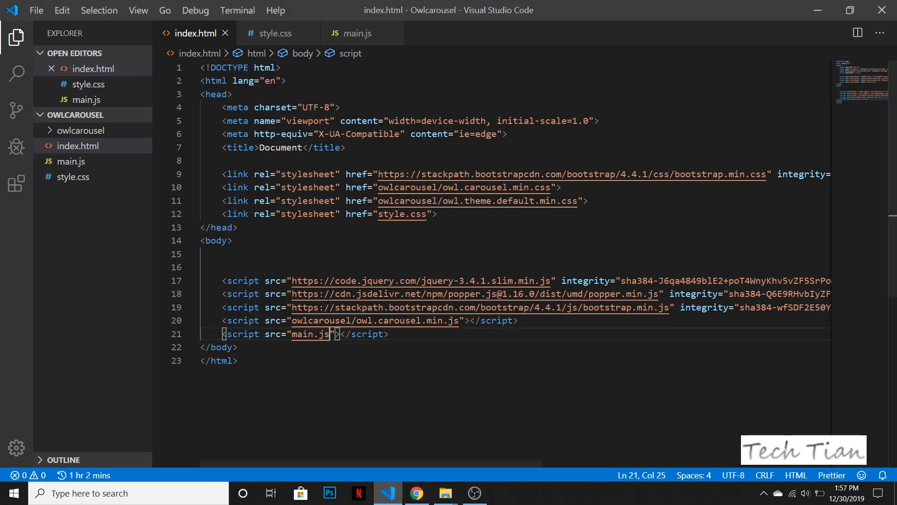
- Add style, container and col-lg-12 wrapper divs inside the body via Emmet
{"action": "key", "text": "Enter"}
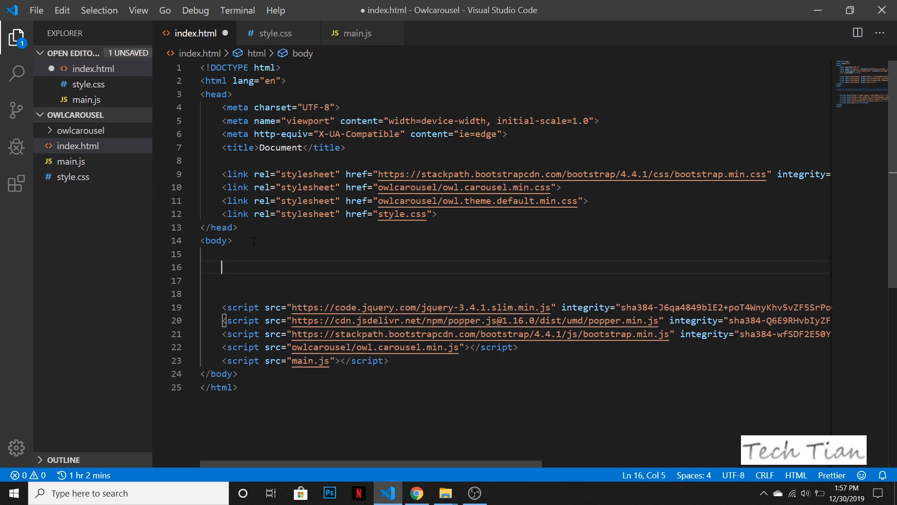
{"action": "type", "text": ".st"}
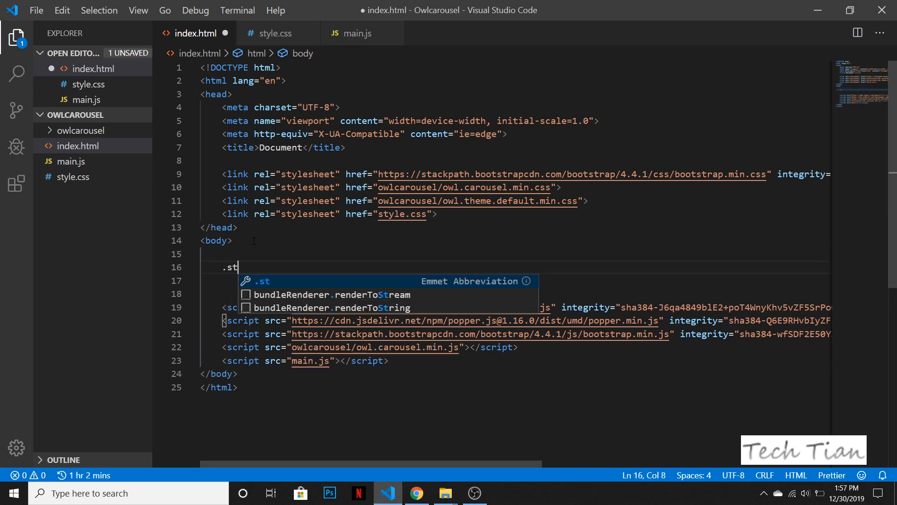
{"action": "type", "text": "yle\">"}
{"action": "left_click", "coordinate": [515, 280]}
{"action": "type", "text": ".c"}
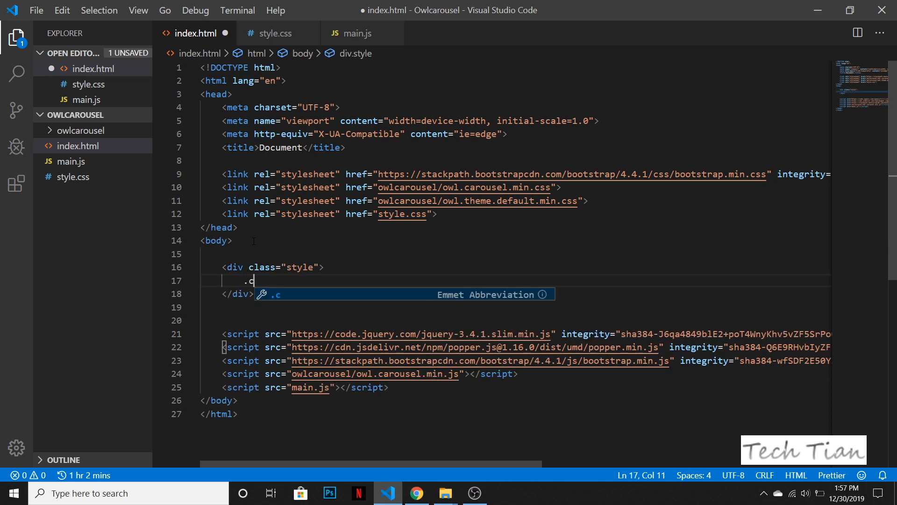
{"action": "type", "text": "onta"}
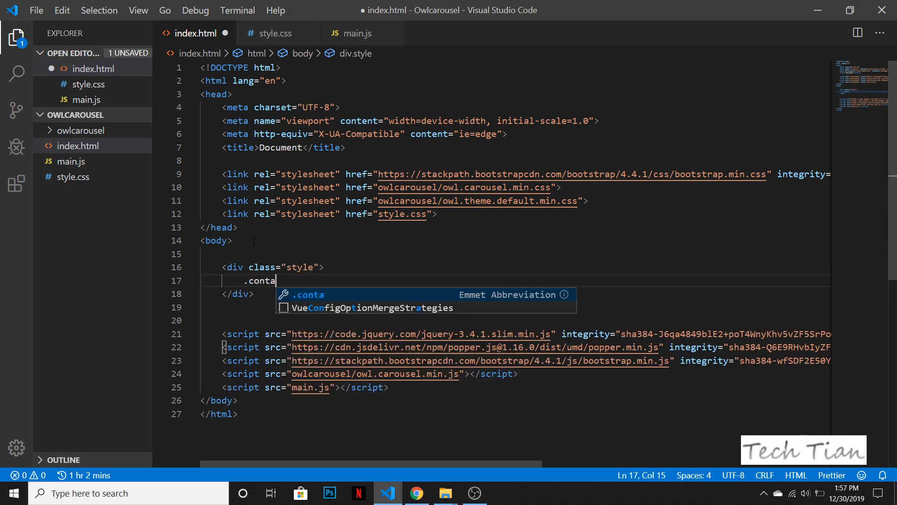
{"action": "key", "text": "Tab"}
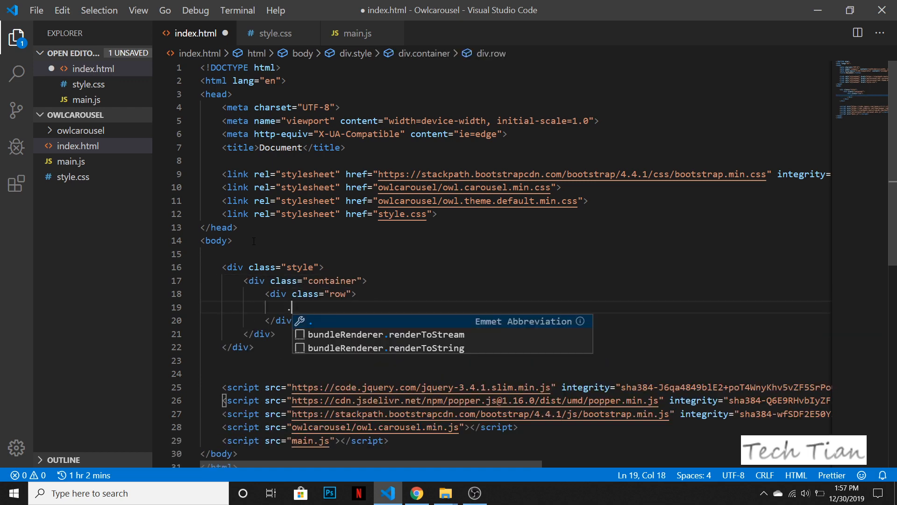
{"action": "type", "text": "col-lg"}
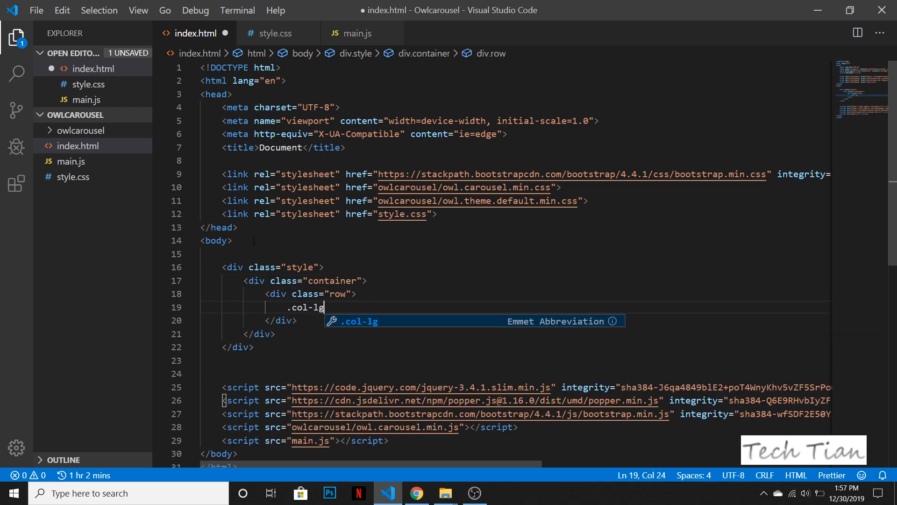
{"action": "key", "text": "Tab"}
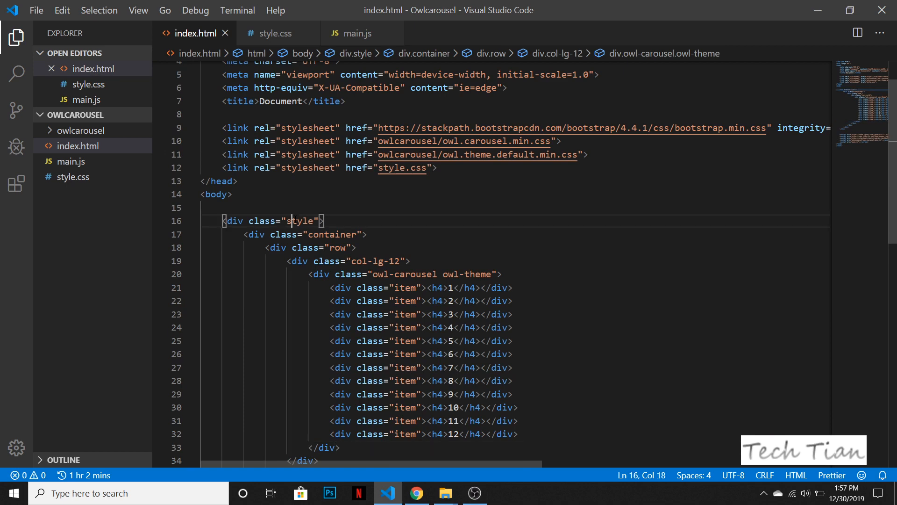
- Select the style class name and switch to the Owl Carousel demo page
{"action": "double_click", "coordinate": [299, 221]}
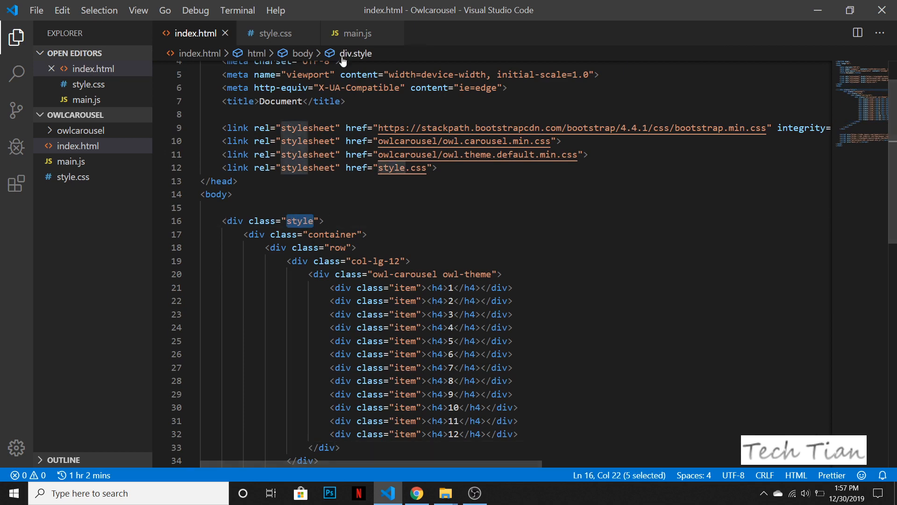
{"action": "left_click", "coordinate": [417, 492]}
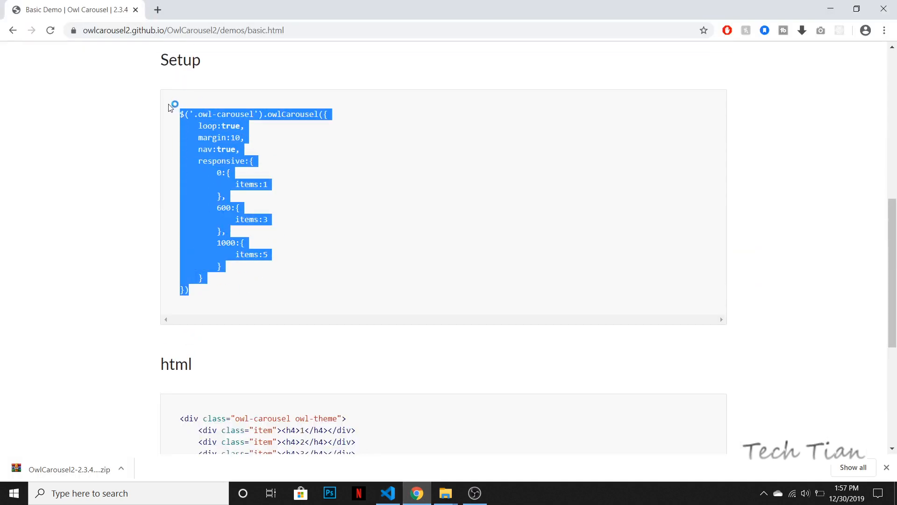
- Return to the editor and open main.js for the carousel setup script
{"action": "left_click", "coordinate": [387, 493]}
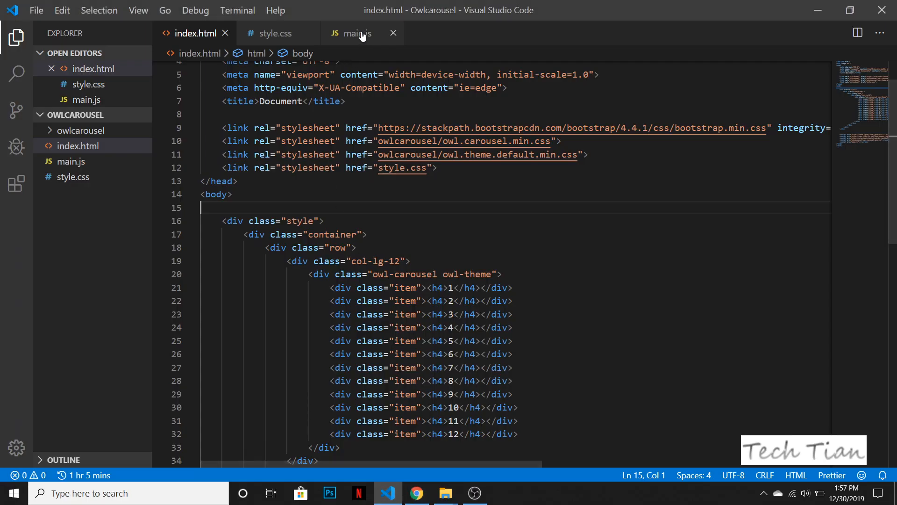
{"action": "left_click", "coordinate": [359, 33]}
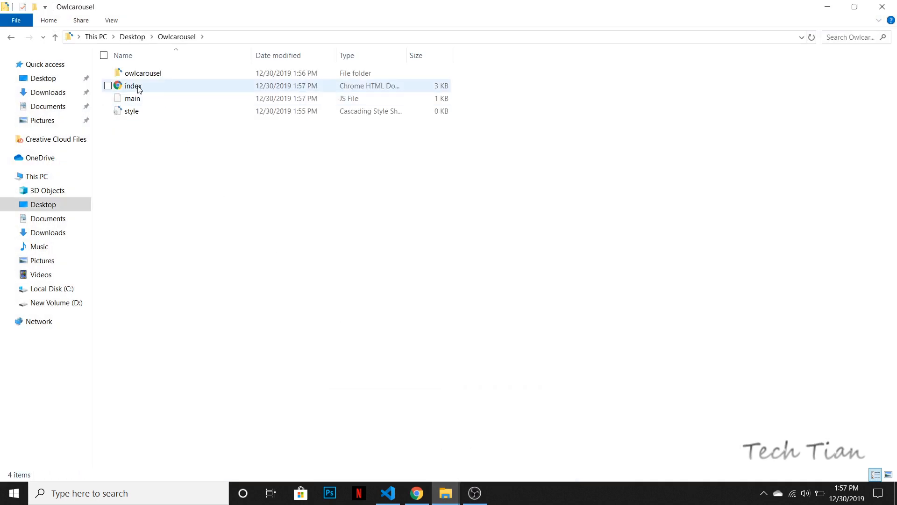
- View the local index.html carousel in Chrome and page it forward with a dot
{"action": "double_click", "coordinate": [133, 86]}
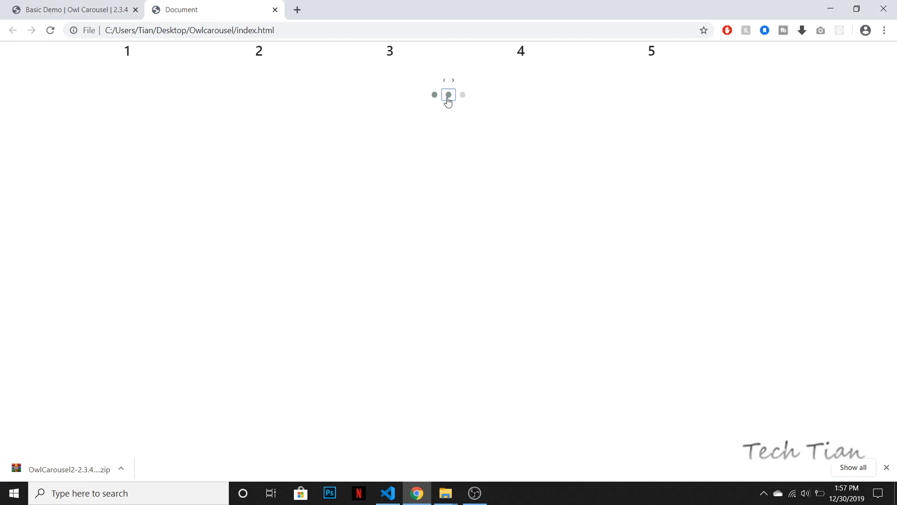
{"action": "left_click", "coordinate": [454, 80]}
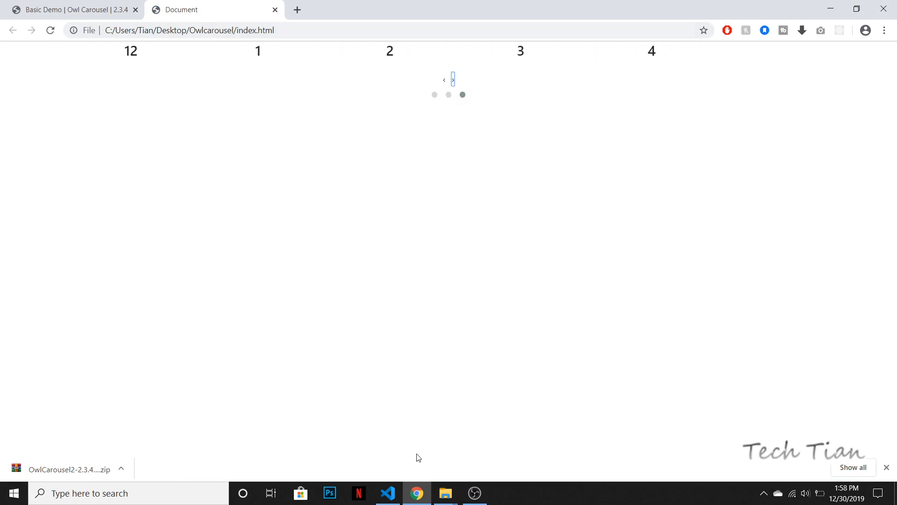
{"action": "left_click", "coordinate": [386, 493]}
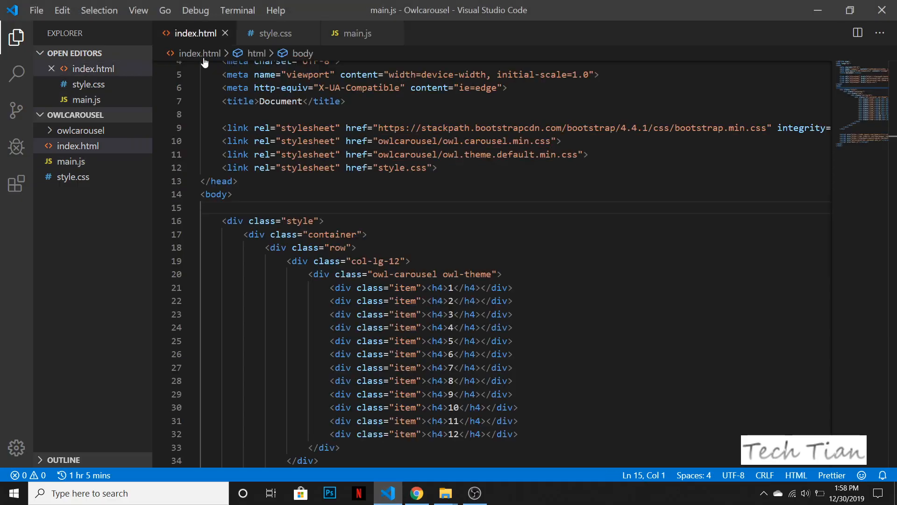
- Add text-center to the col-lg-12 column, save, and move to style.css
{"action": "double_click", "coordinate": [299, 221]}
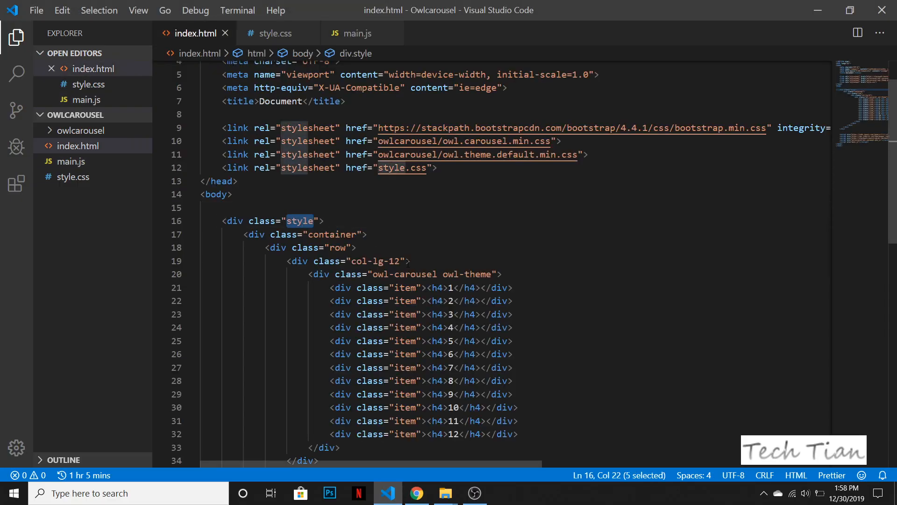
{"action": "type", "text": "text-center"}
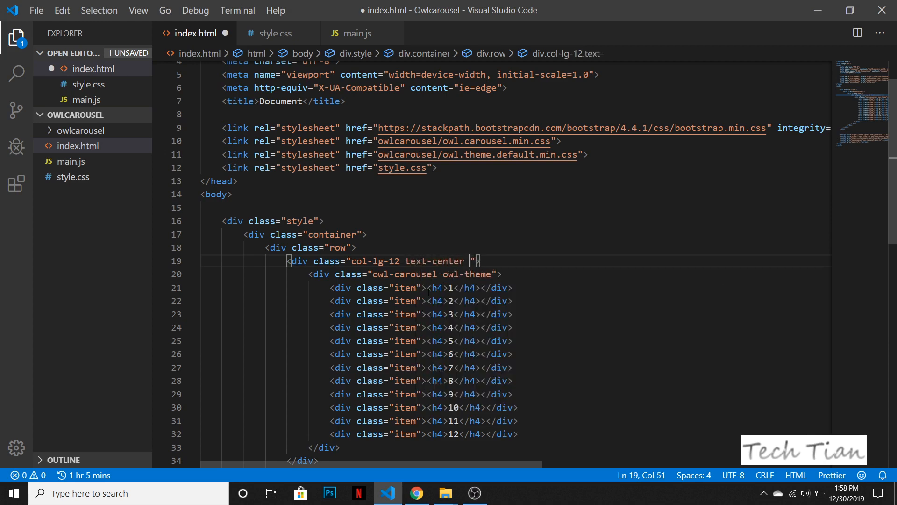
{"action": "key", "text": "ctrl+s"}
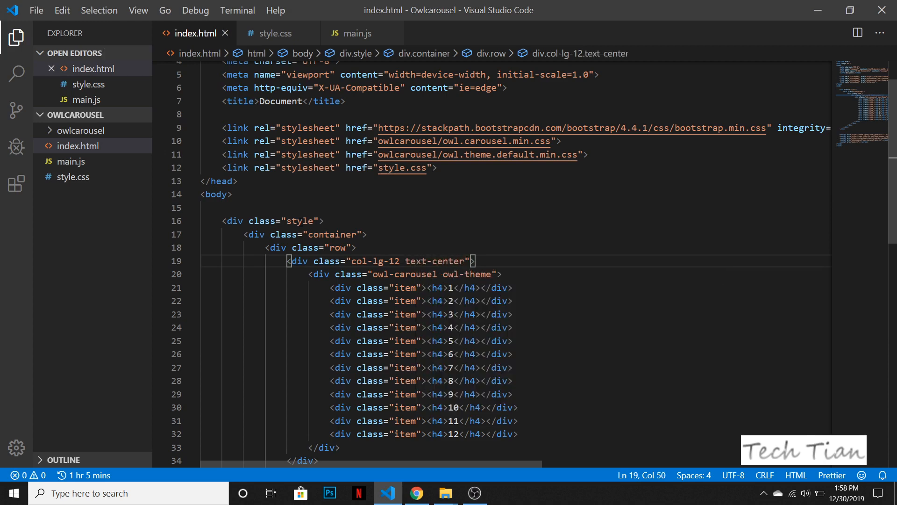
{"action": "left_click", "coordinate": [275, 34]}
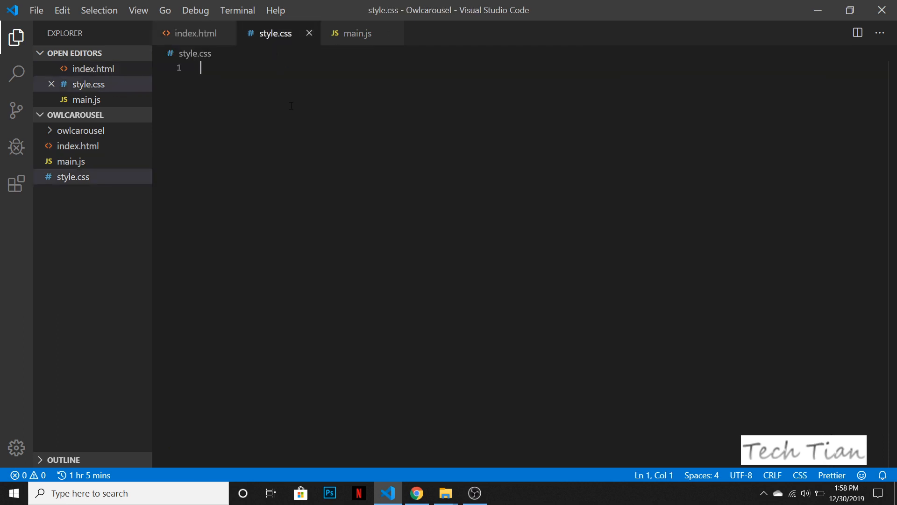
- Write a .style rule with margin-top 100px and border 1px solid #ddd
{"action": "type", "text": "."}
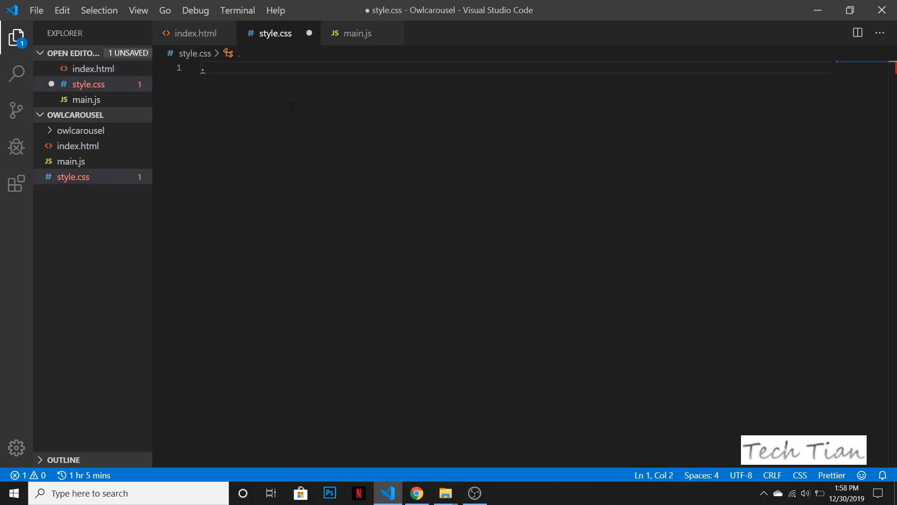
{"action": "type", "text": "style{}"}
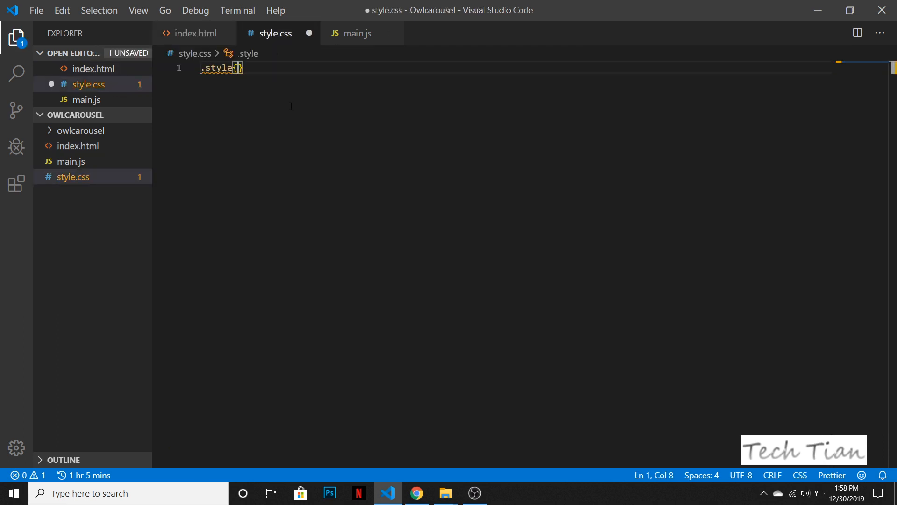
{"action": "key", "text": "Enter"}
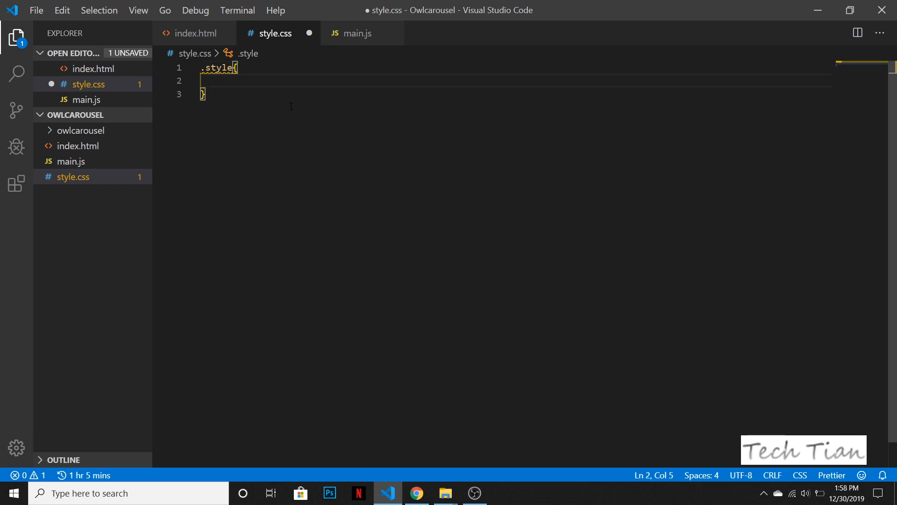
{"action": "type", "text": "margin-top: 100px;"}
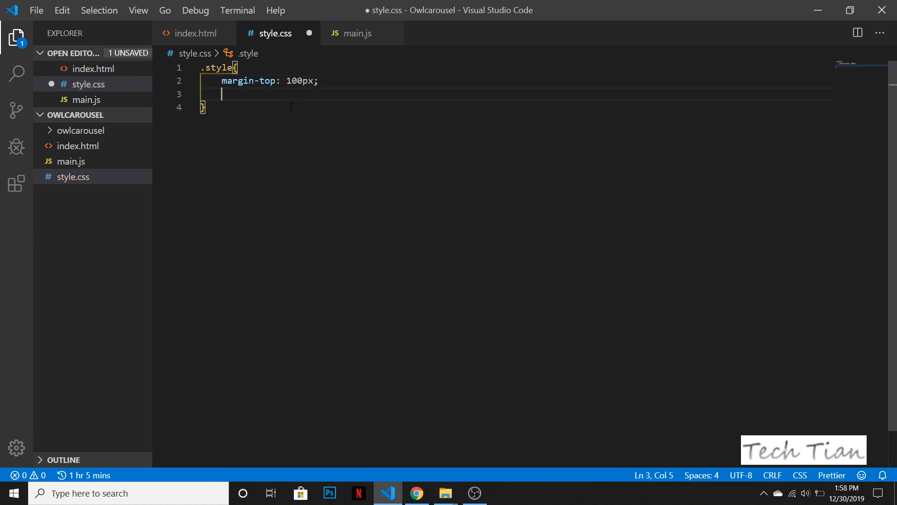
{"action": "type", "text": "border"}
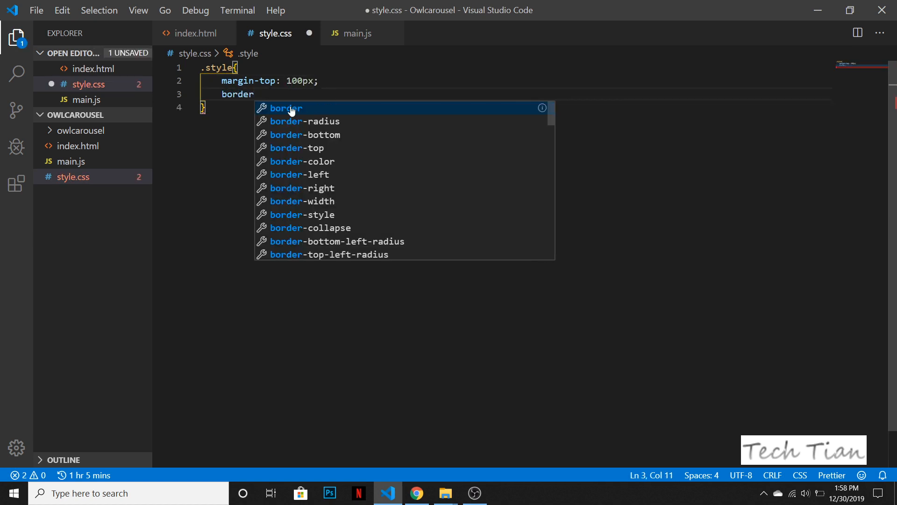
{"action": "type", "text": ": 1px"}
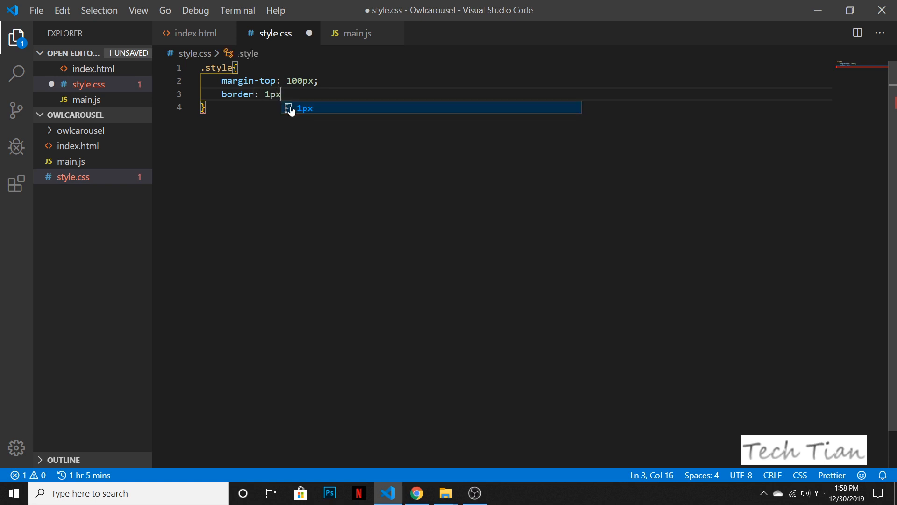
{"action": "type", "text": "solid #"}
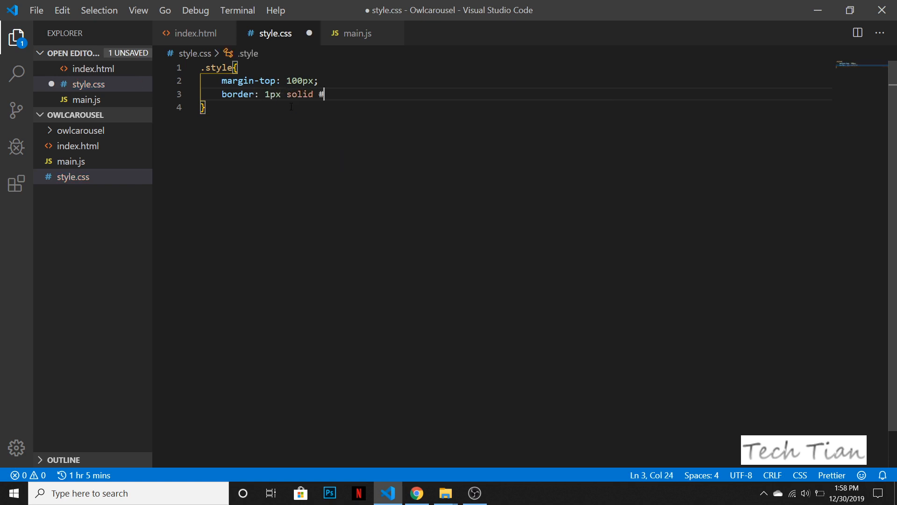
{"action": "type", "text": "ddd;"}
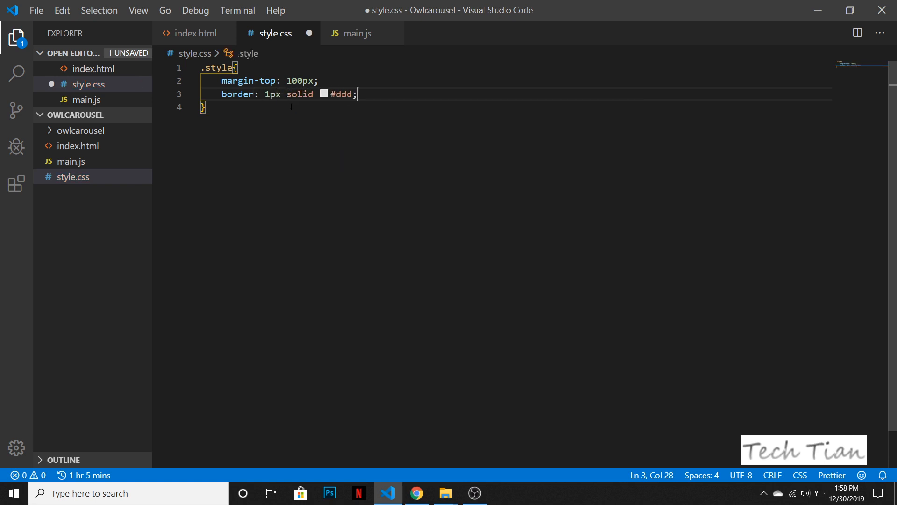
{"action": "left_click", "coordinate": [417, 493]}
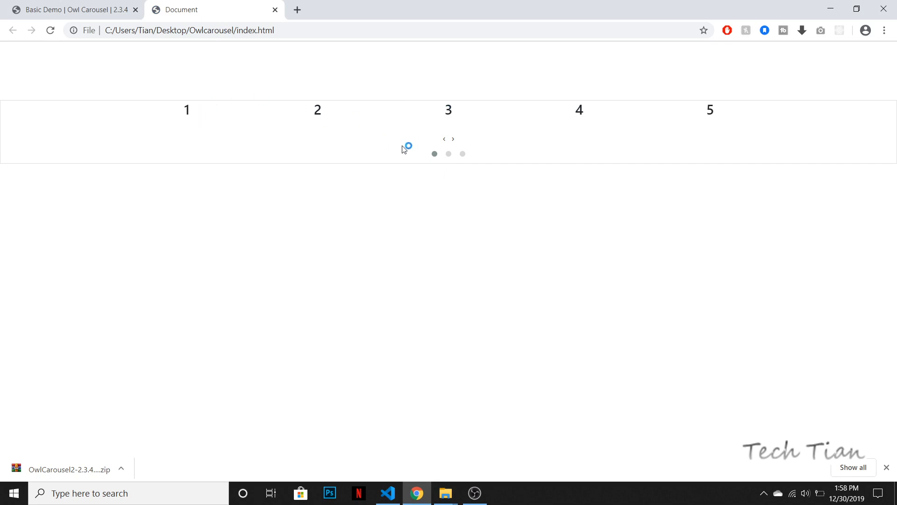
- Page the bordered carousel with its dots and arrows, looping to slides 10–2
{"action": "left_click", "coordinate": [461, 154]}
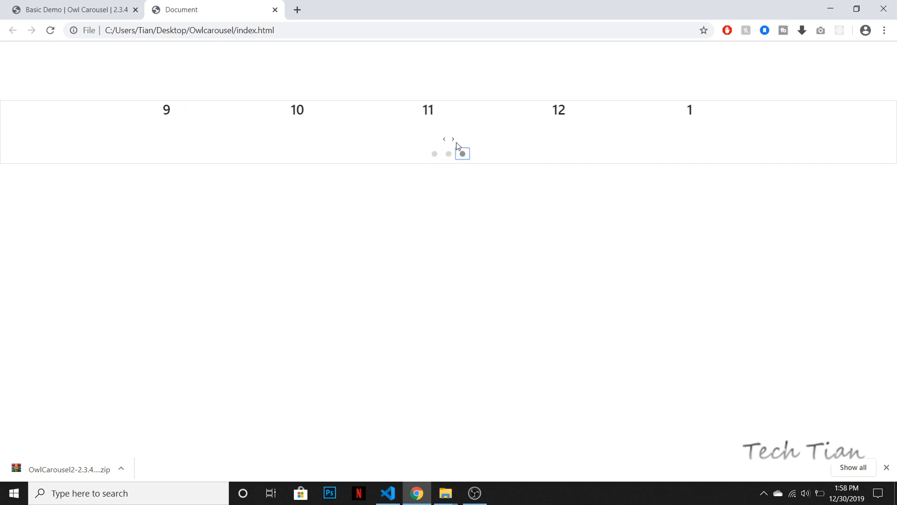
{"action": "left_click", "coordinate": [443, 139]}
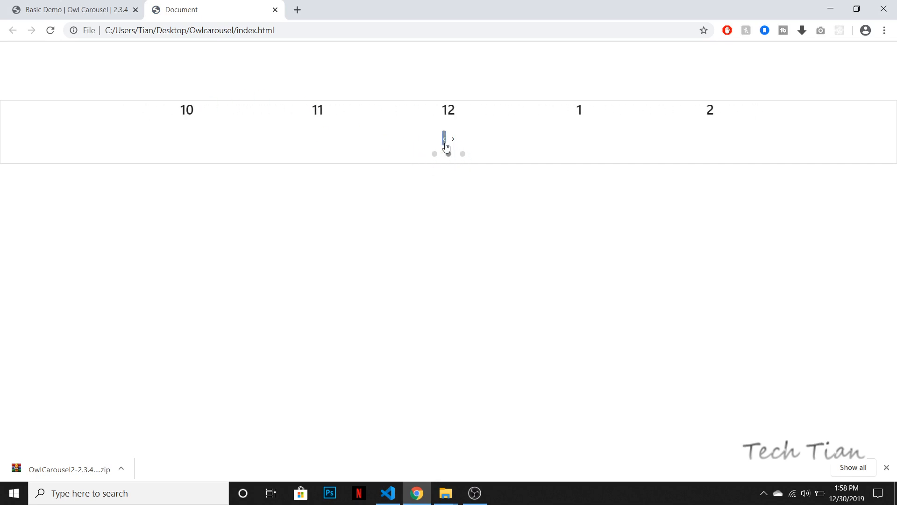
{"action": "left_click", "coordinate": [444, 139]}
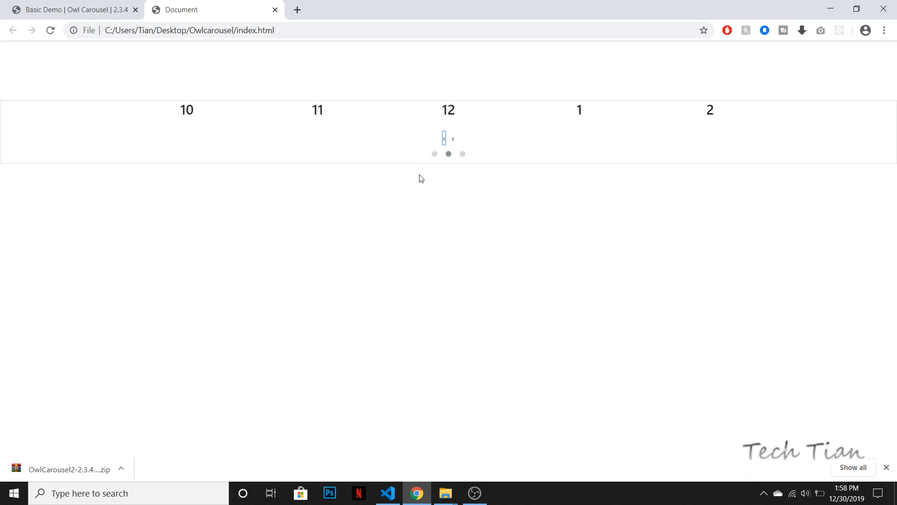
{"action": "mouse_move", "coordinate": [352, 187]}
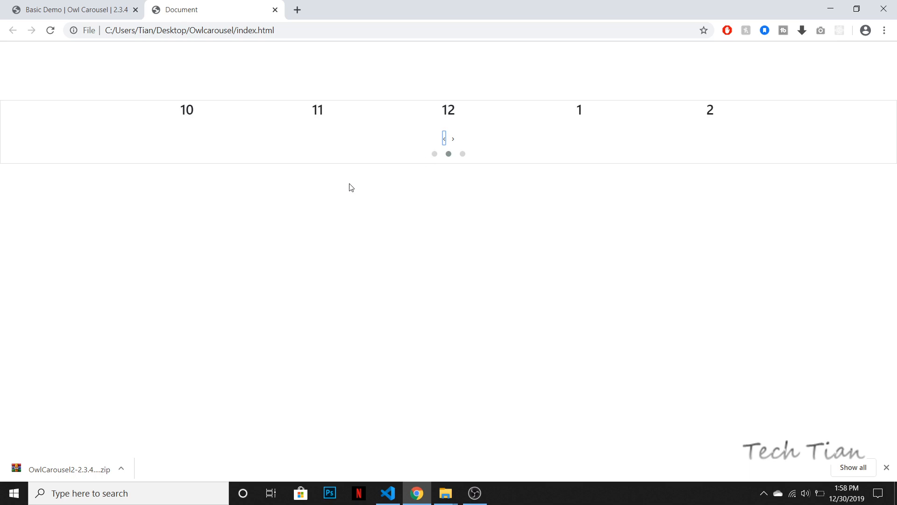